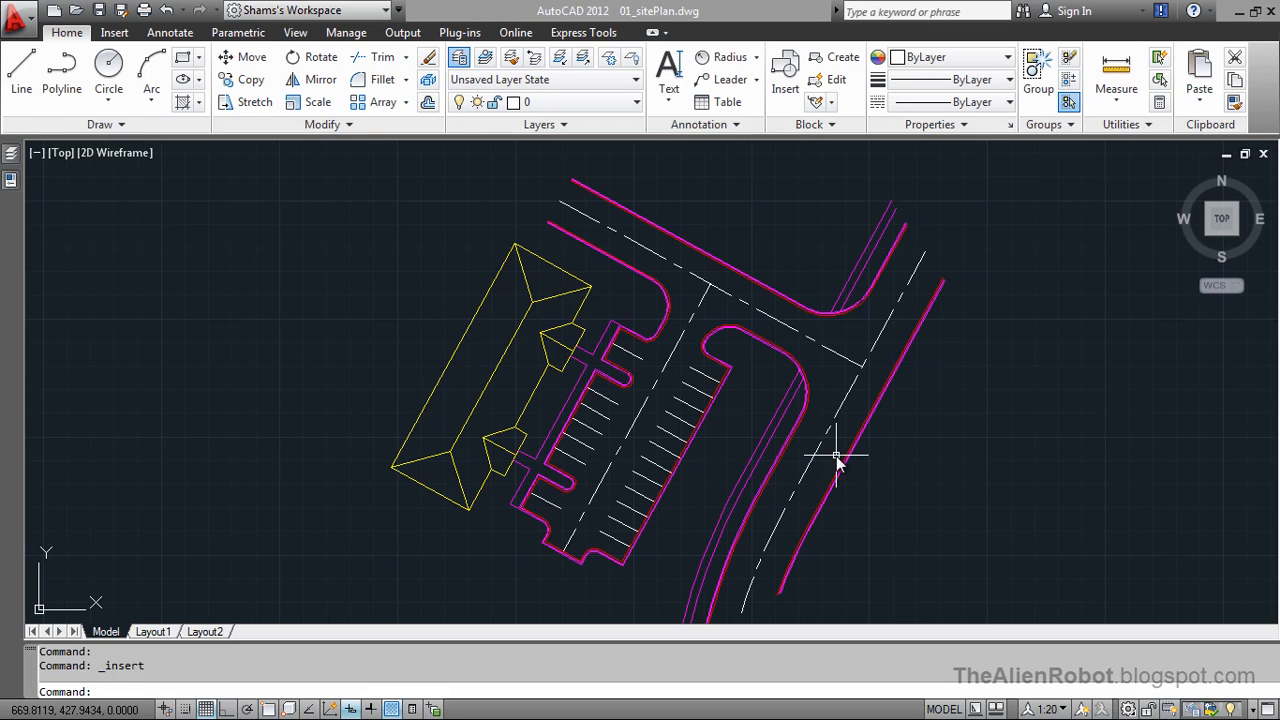
{"action": "mouse_move", "coordinate": [828, 468]}
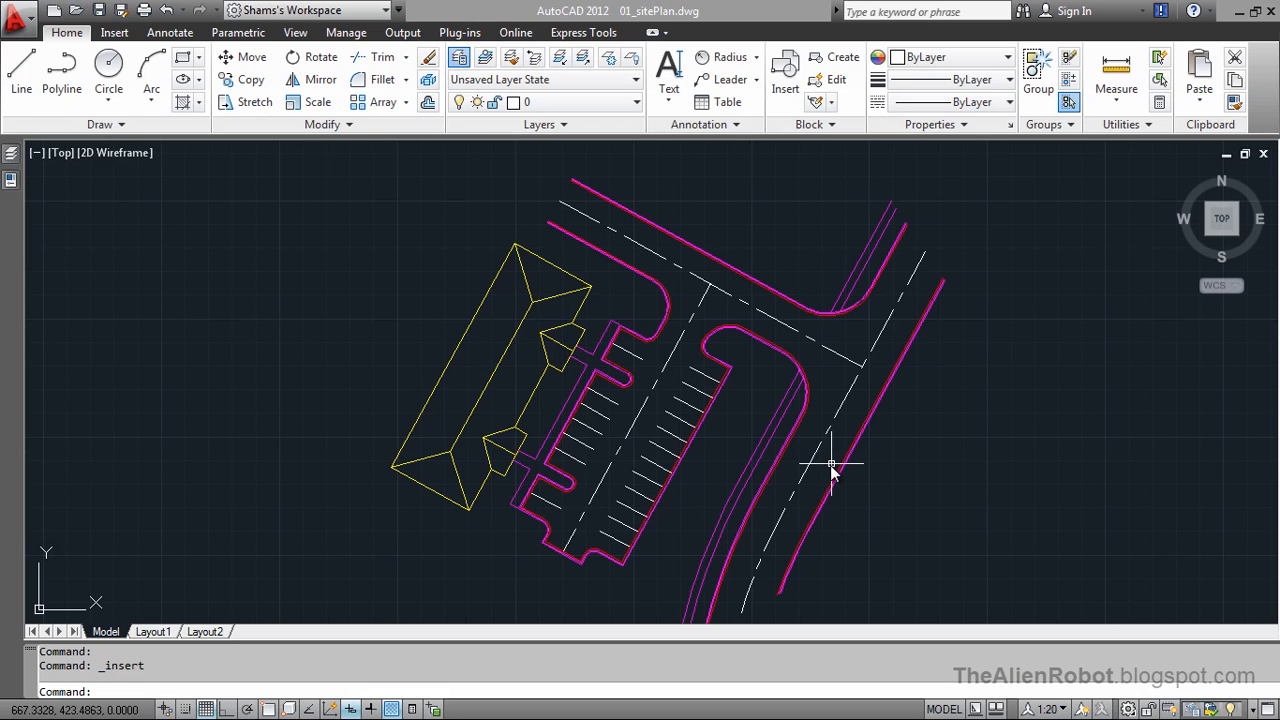
{"action": "mouse_move", "coordinate": [832, 496]}
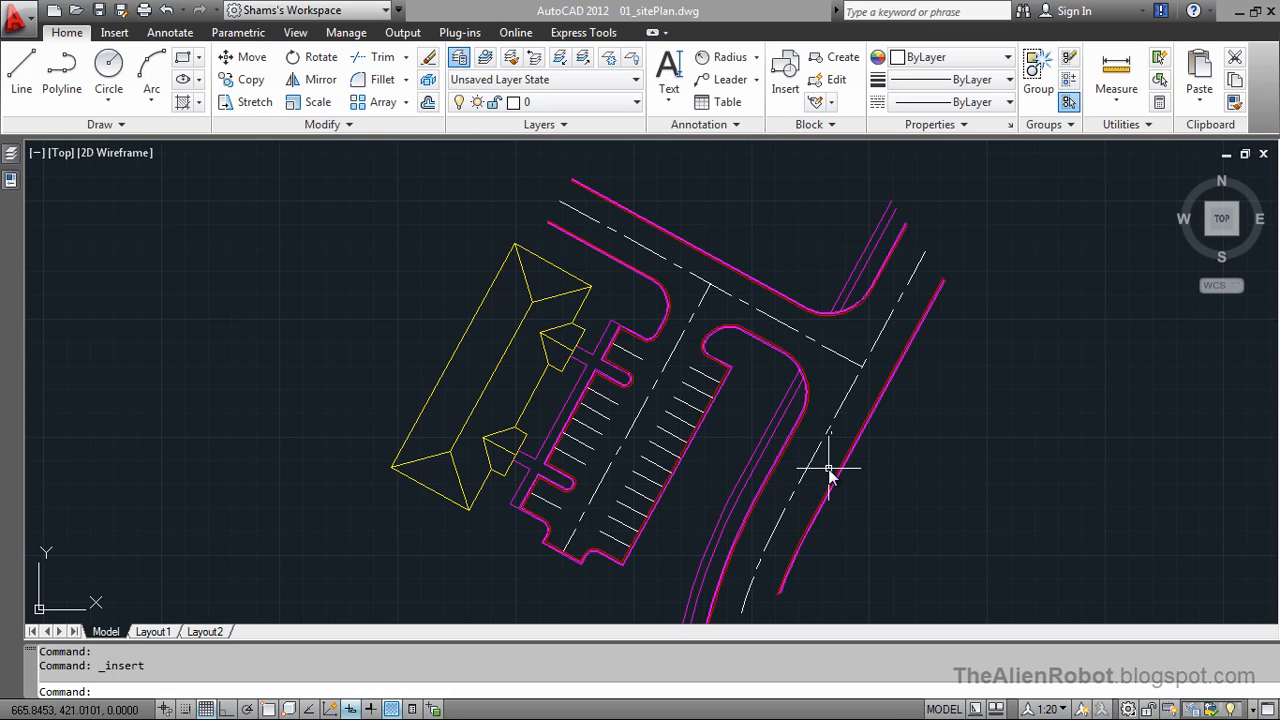
{"action": "mouse_move", "coordinate": [816, 490]}
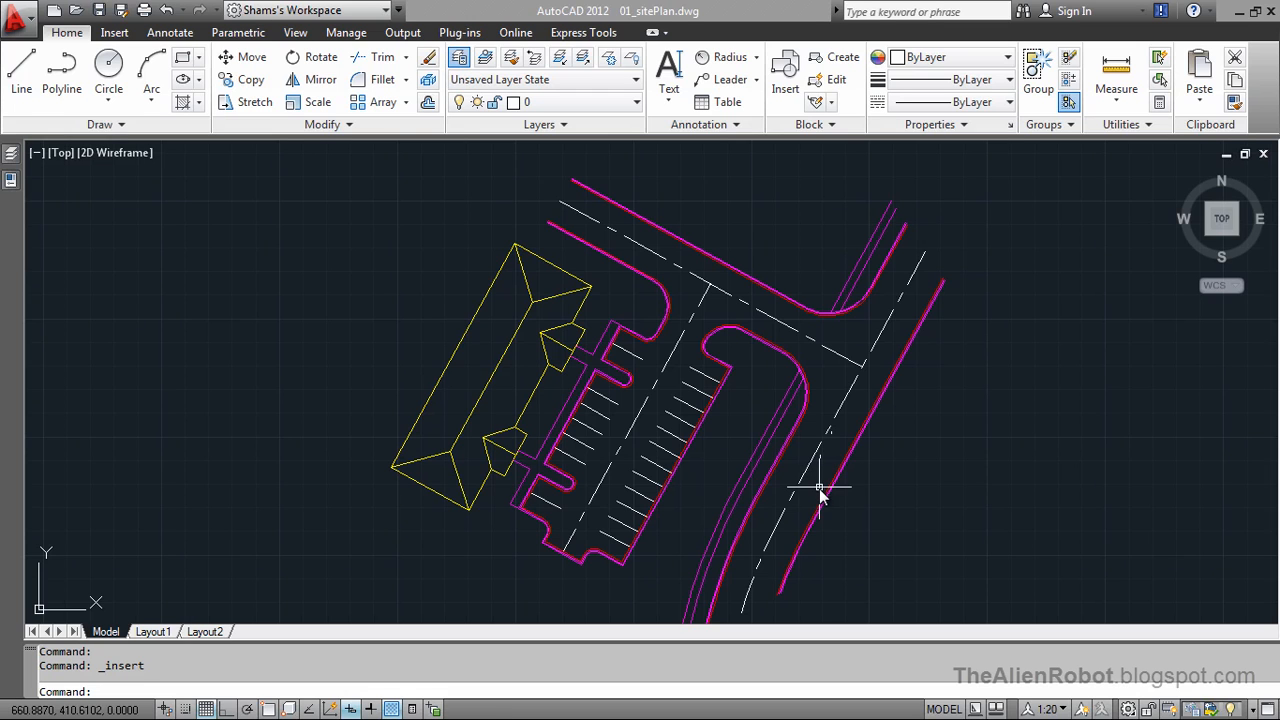
{"action": "mouse_move", "coordinate": [742, 412]}
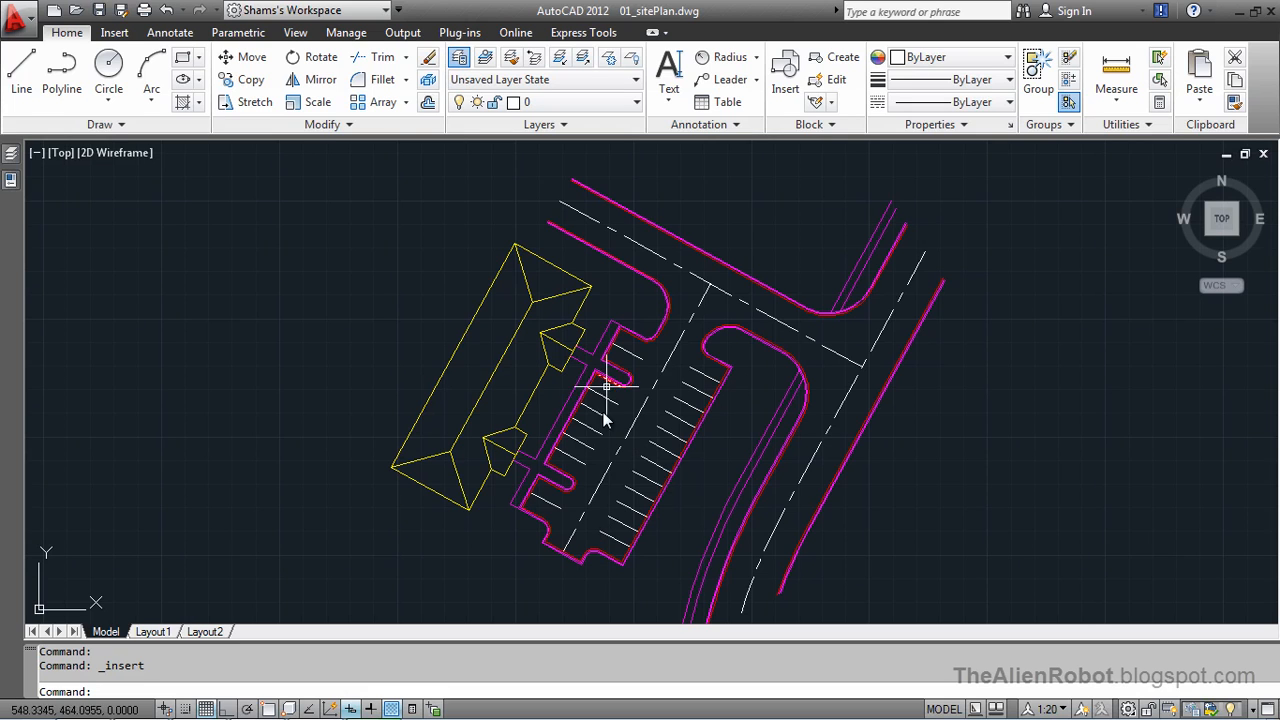
{"action": "mouse_move", "coordinate": [616, 448]}
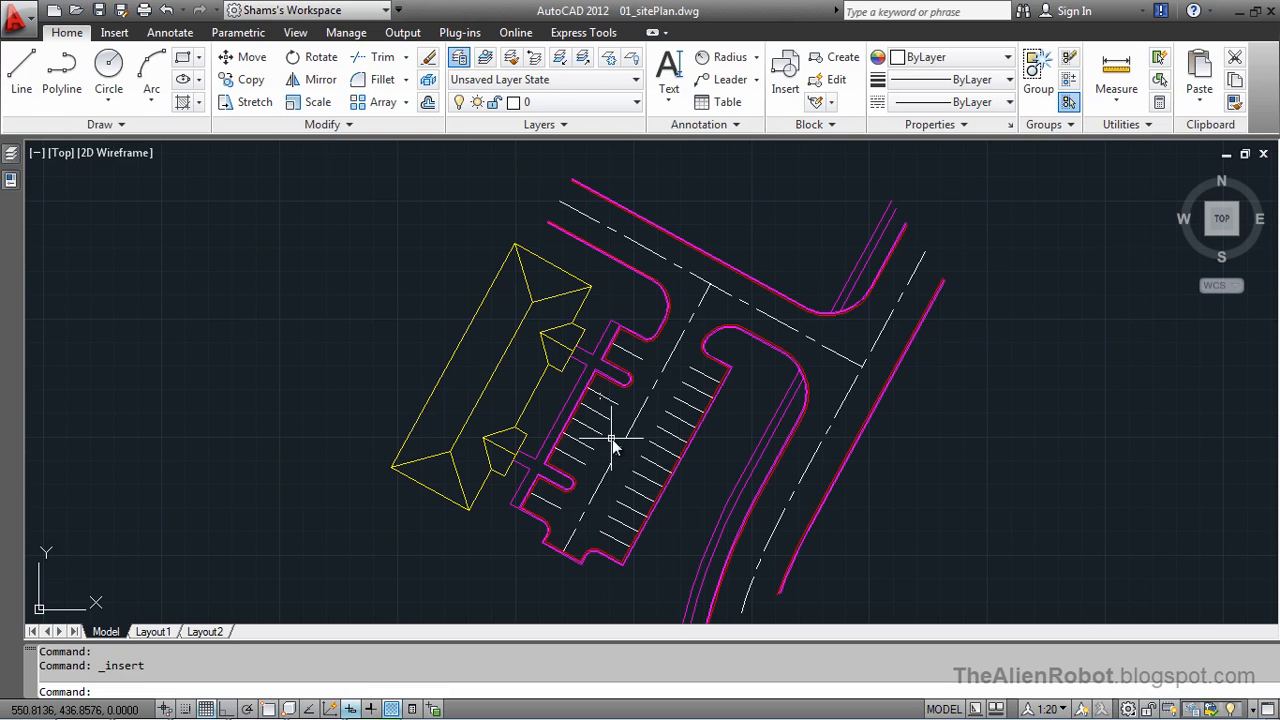
{"action": "mouse_move", "coordinate": [612, 444]}
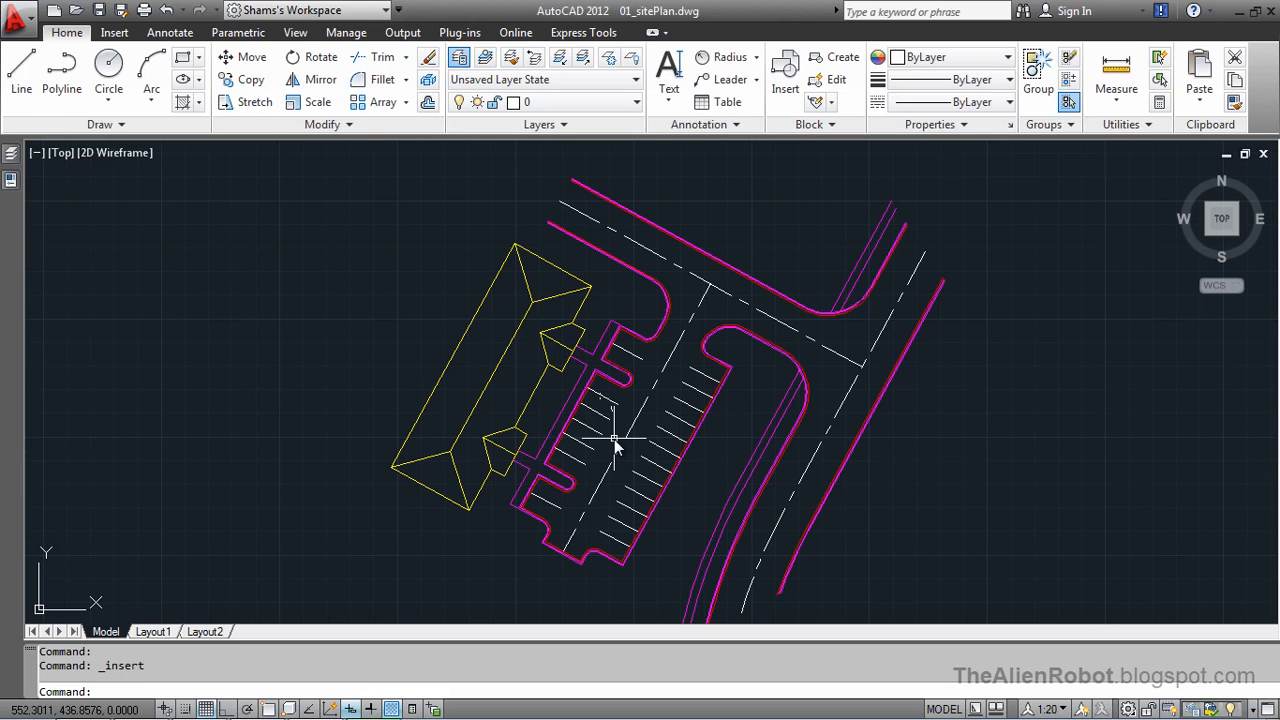
{"action": "mouse_move", "coordinate": [620, 438]}
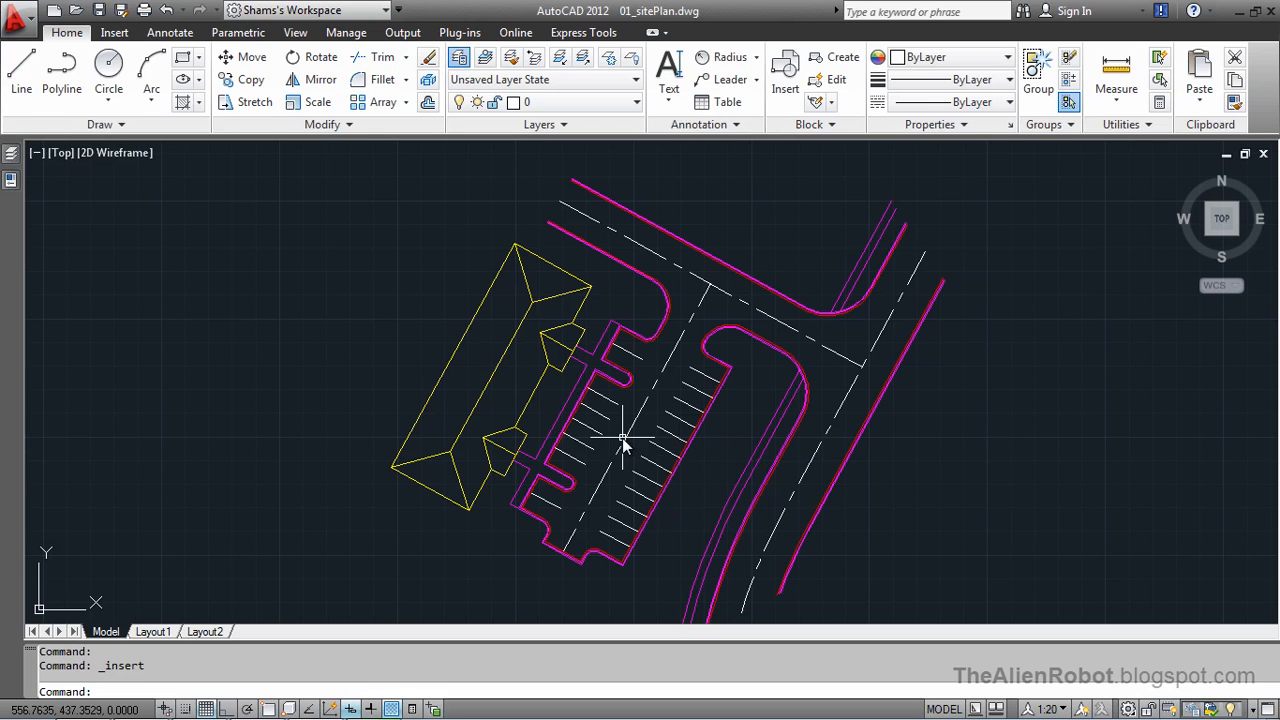
{"action": "mouse_move", "coordinate": [188, 220]}
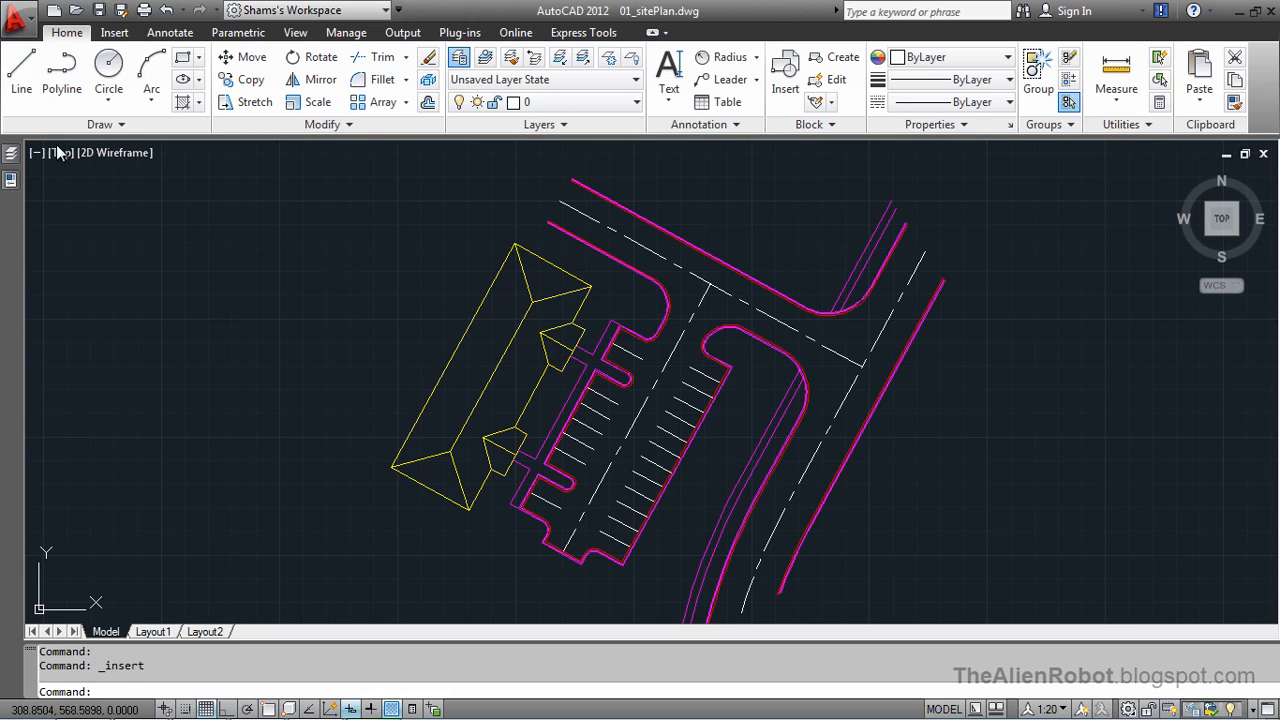
- Start Save As from the application menu to store a copy of the site plan
{"action": "left_click", "coordinate": [18, 12]}
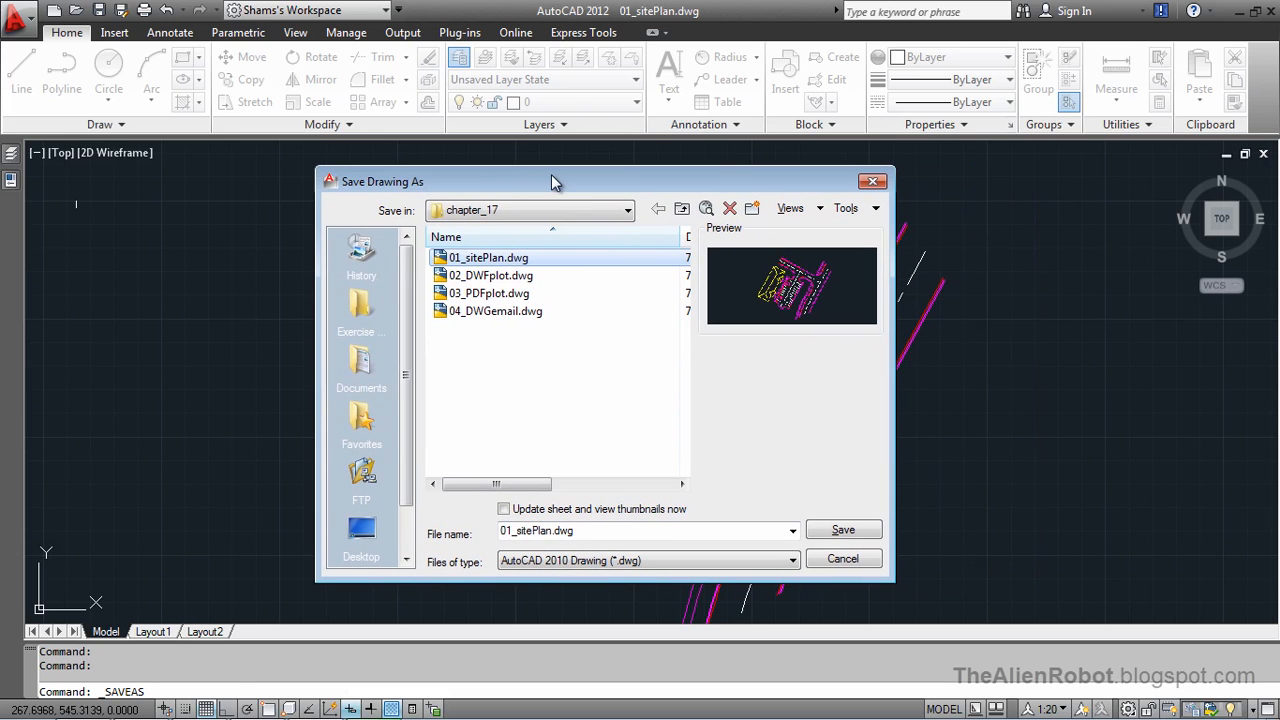
{"action": "mouse_move", "coordinate": [554, 180]}
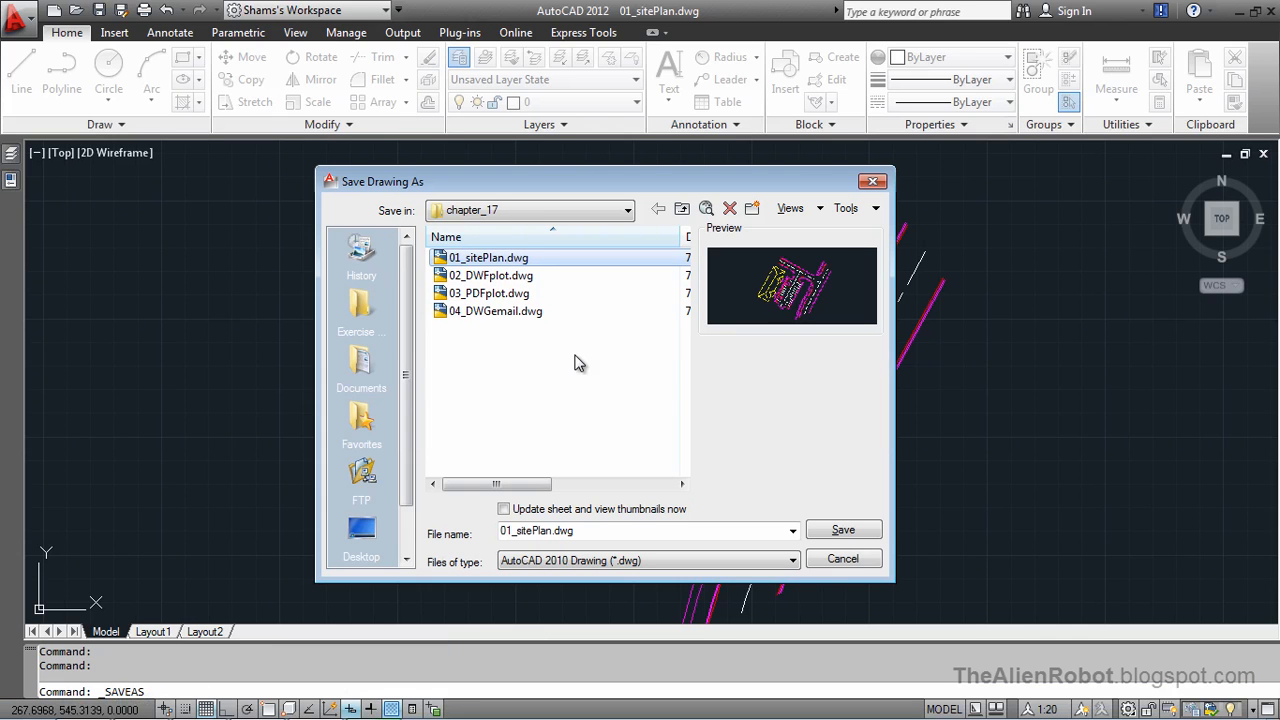
{"action": "mouse_move", "coordinate": [446, 572]}
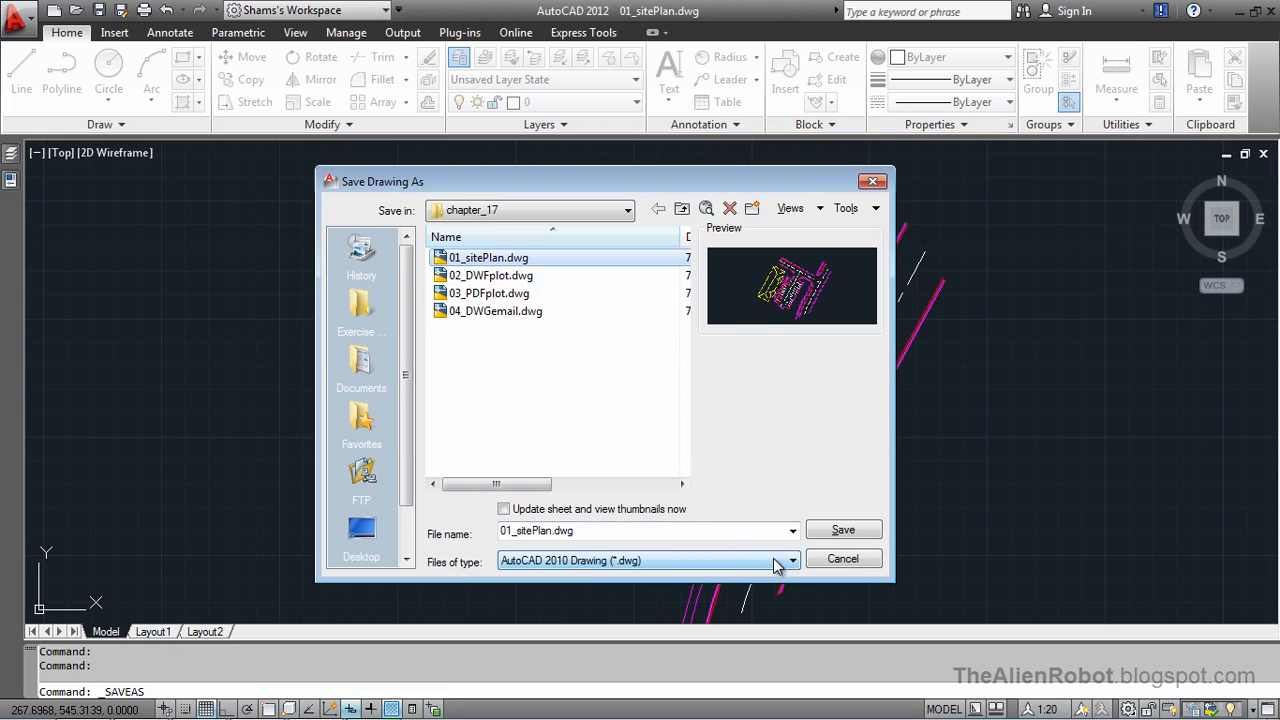
- Move the Save Drawing As window higher so the file type list is reachable
{"action": "left_click_drag", "start_coordinate": [384, 180], "coordinate": [384, 114]}
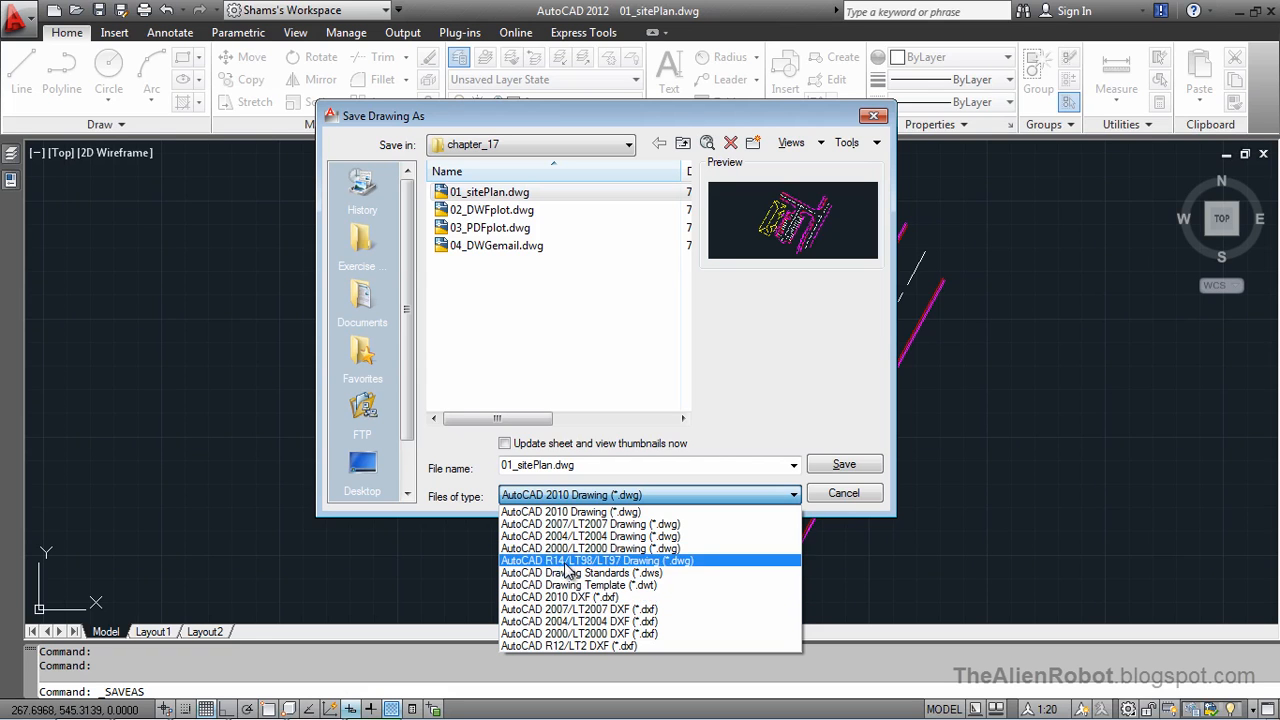
{"action": "mouse_move", "coordinate": [544, 570]}
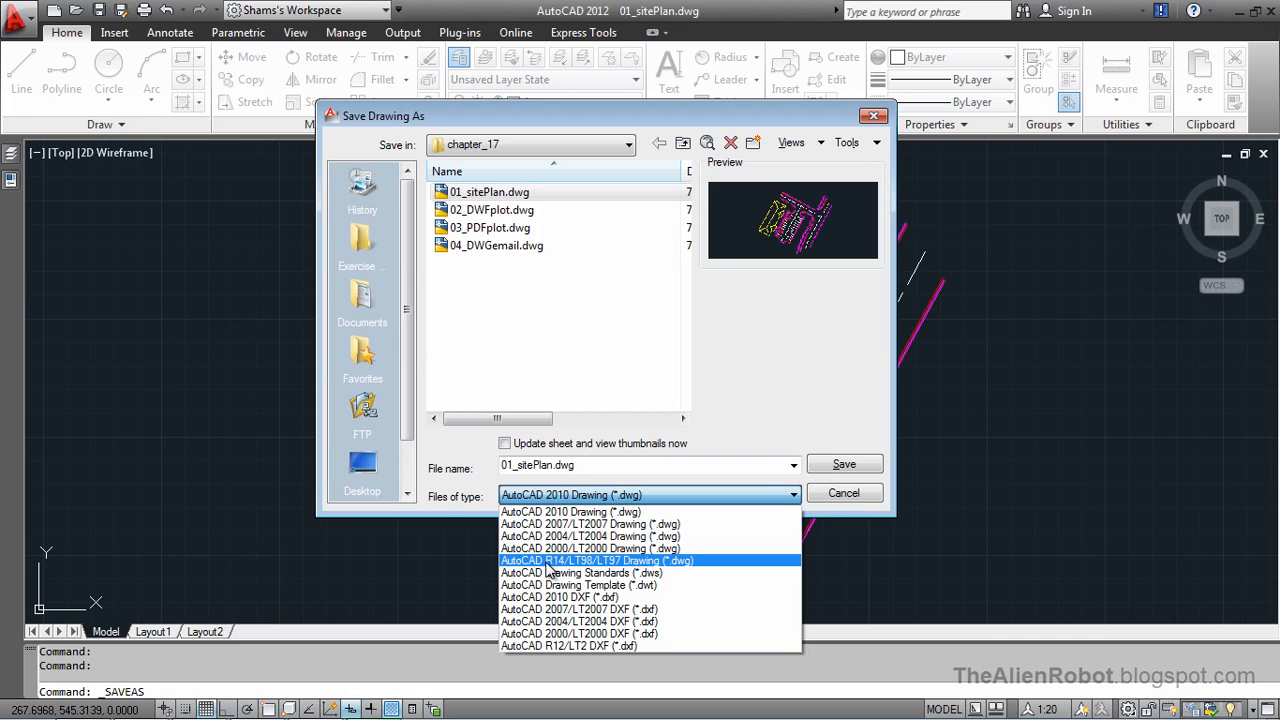
{"action": "mouse_move", "coordinate": [584, 574]}
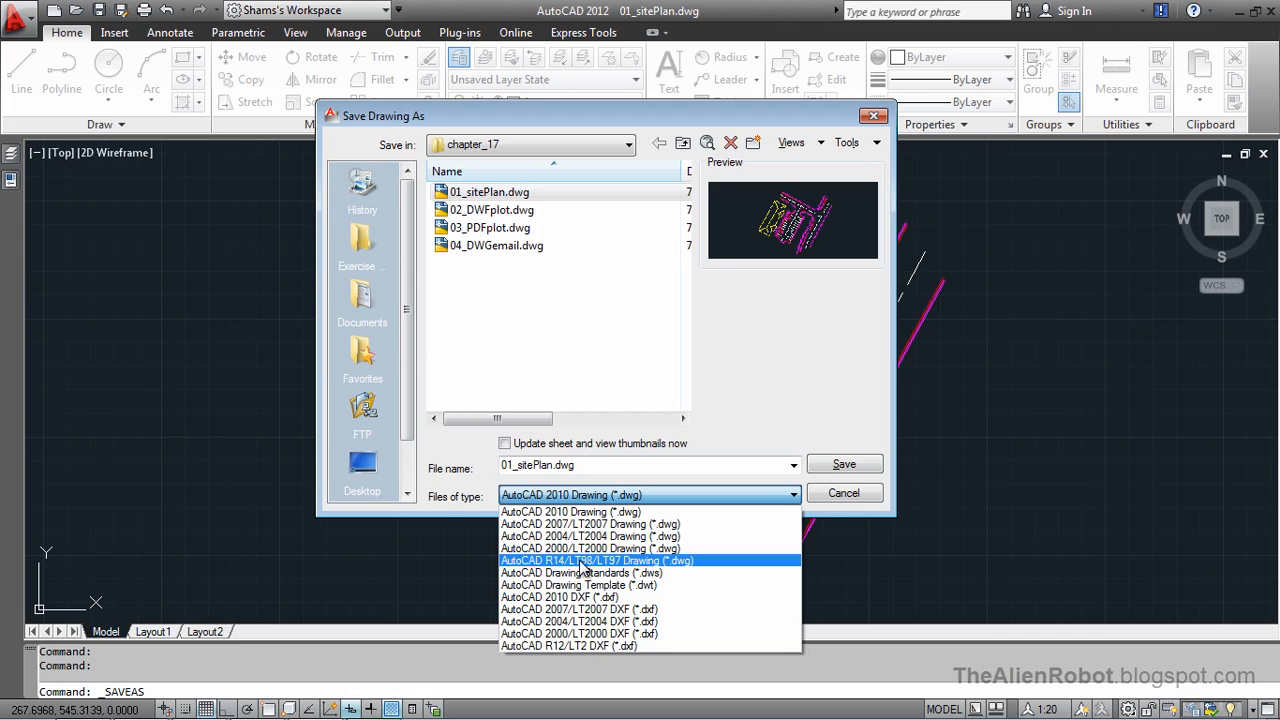
{"action": "mouse_move", "coordinate": [564, 568]}
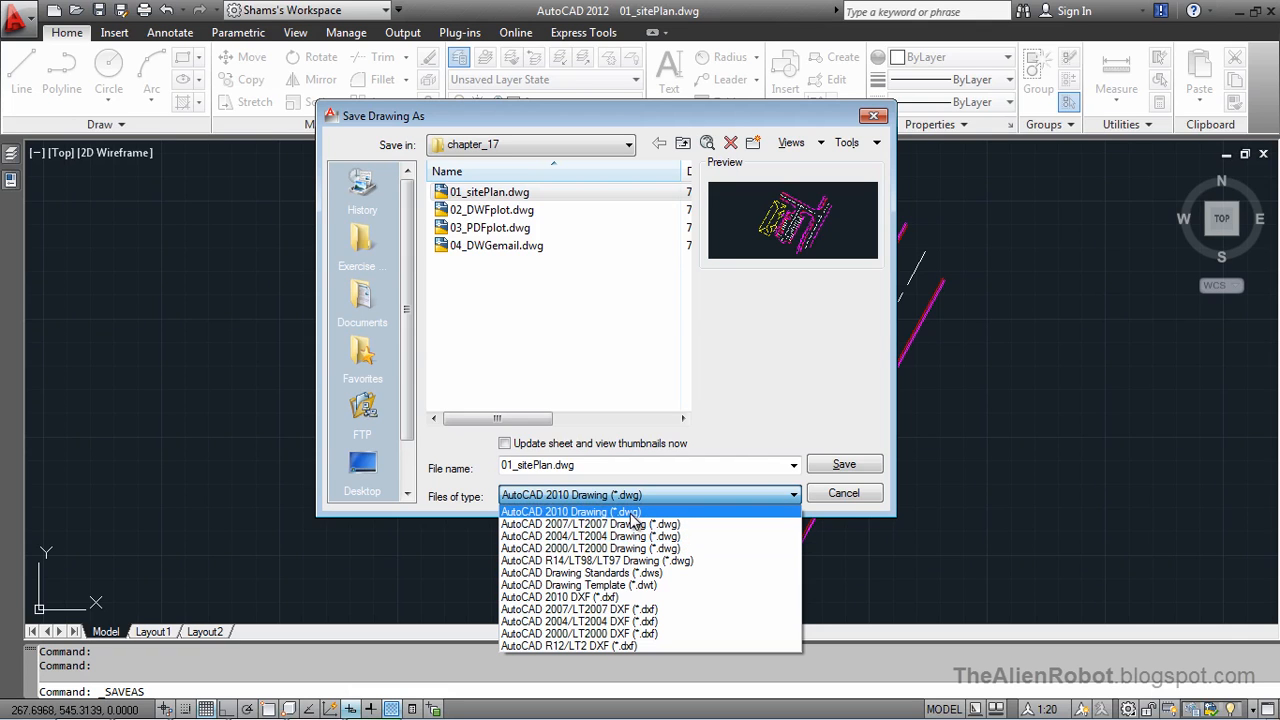
{"action": "mouse_move", "coordinate": [656, 512]}
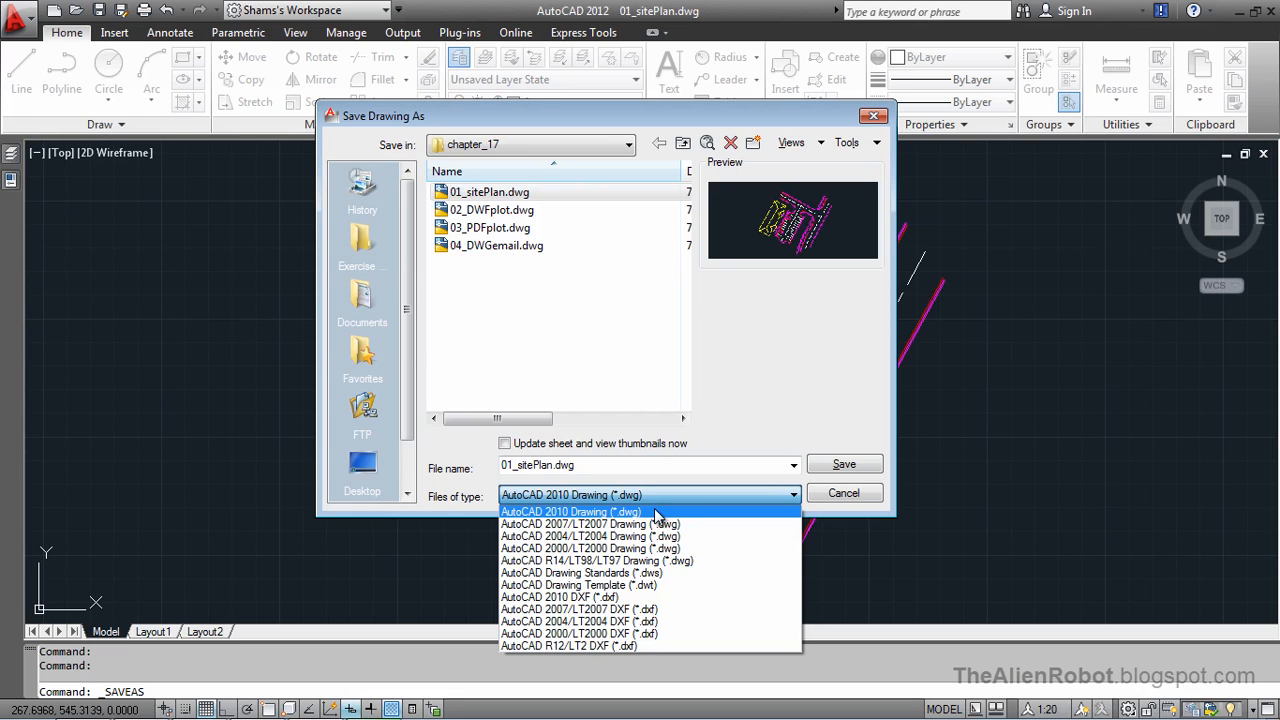
{"action": "mouse_move", "coordinate": [628, 516]}
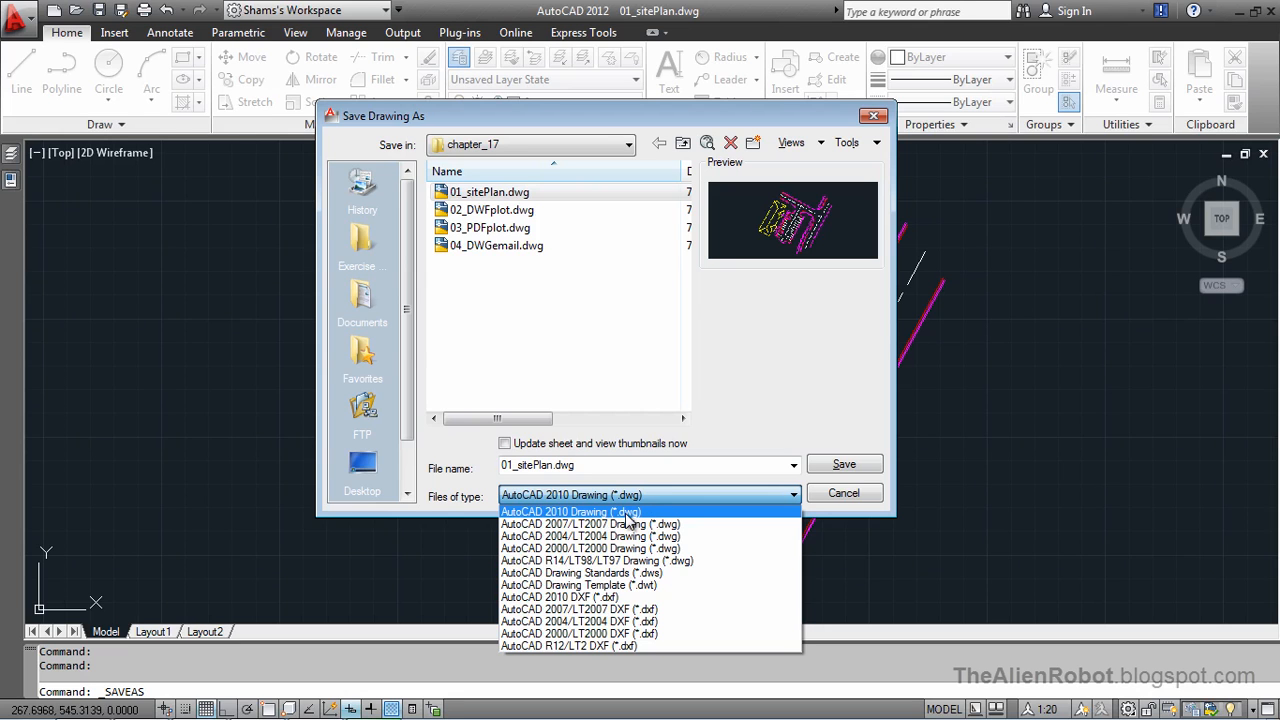
{"action": "mouse_move", "coordinate": [652, 512]}
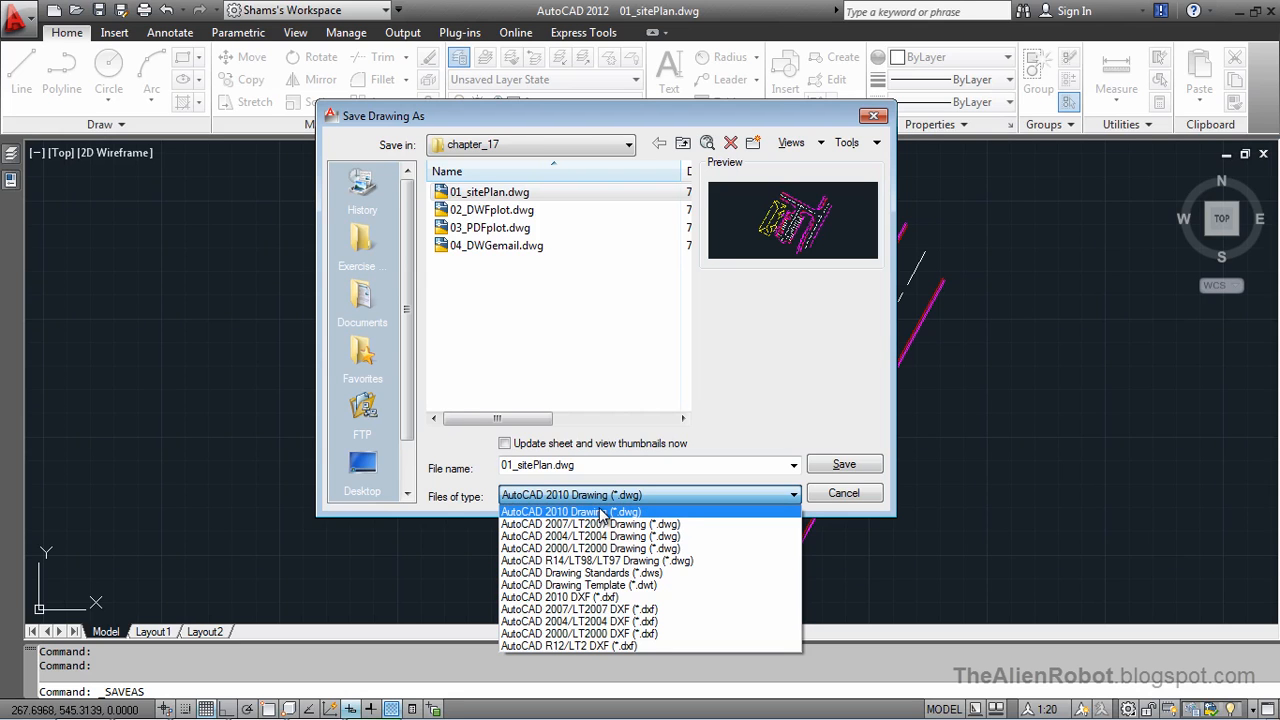
{"action": "mouse_move", "coordinate": [646, 516]}
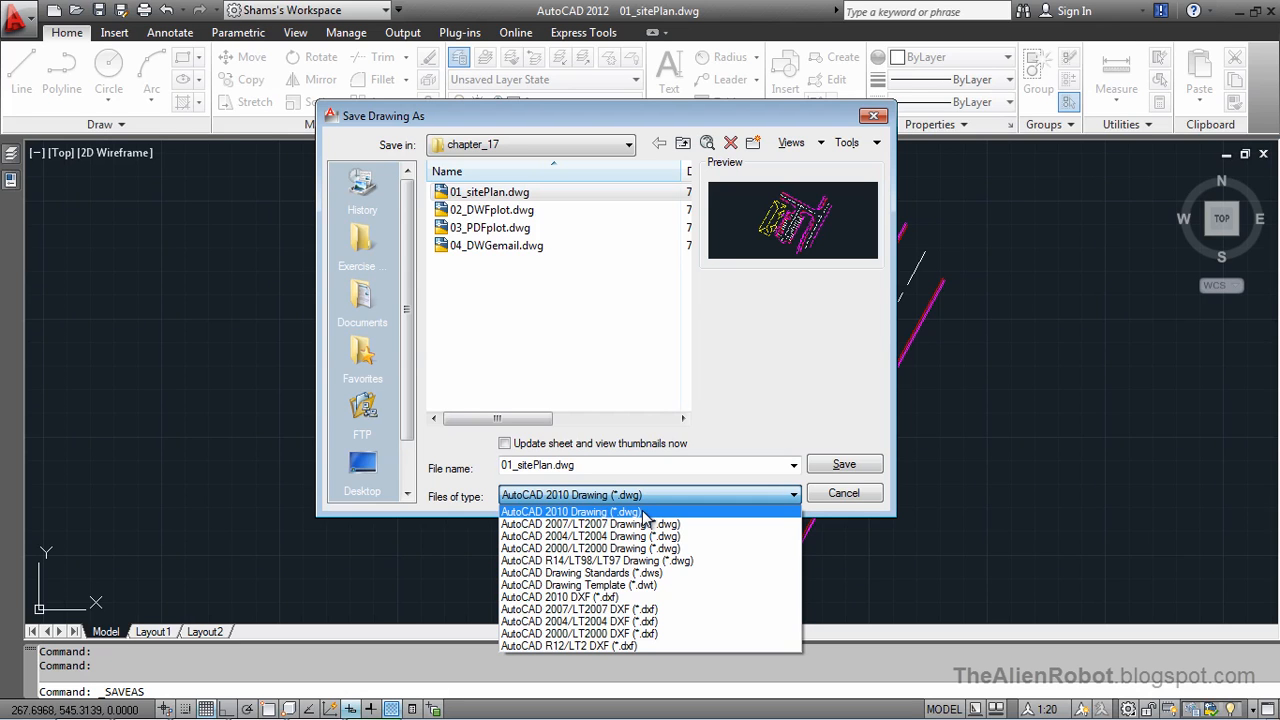
{"action": "mouse_move", "coordinate": [648, 514]}
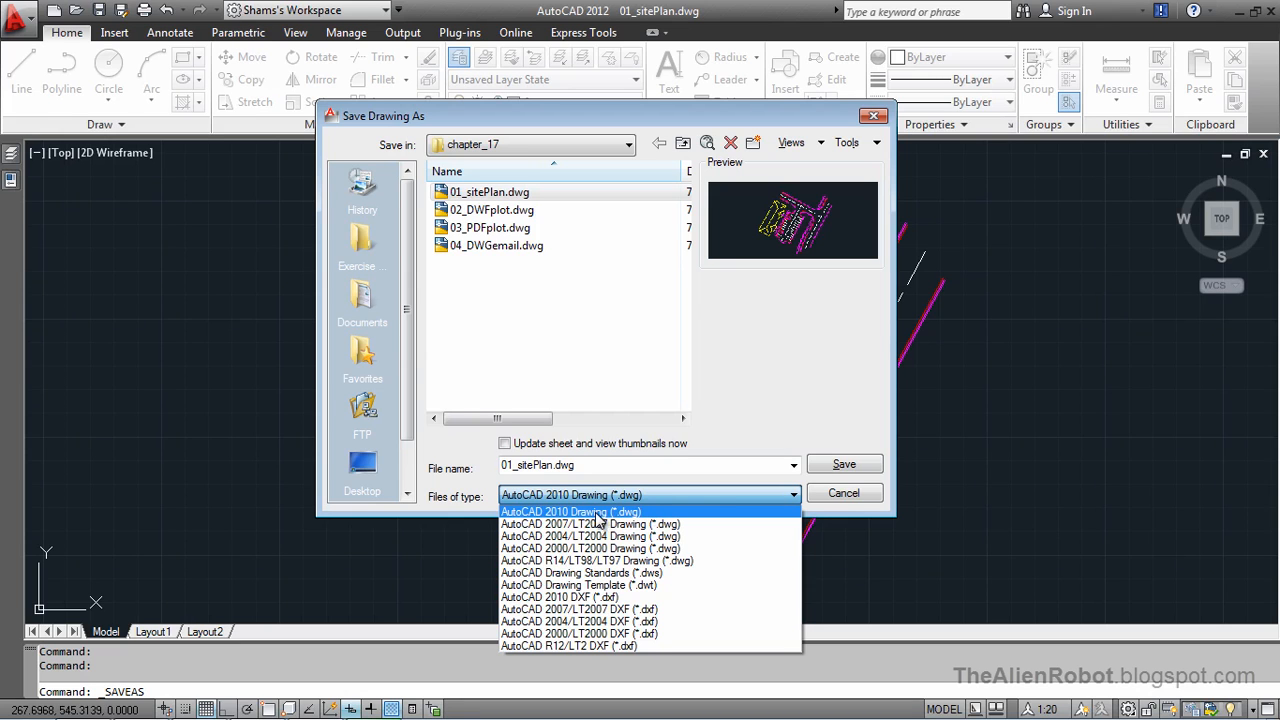
{"action": "mouse_move", "coordinate": [604, 572]}
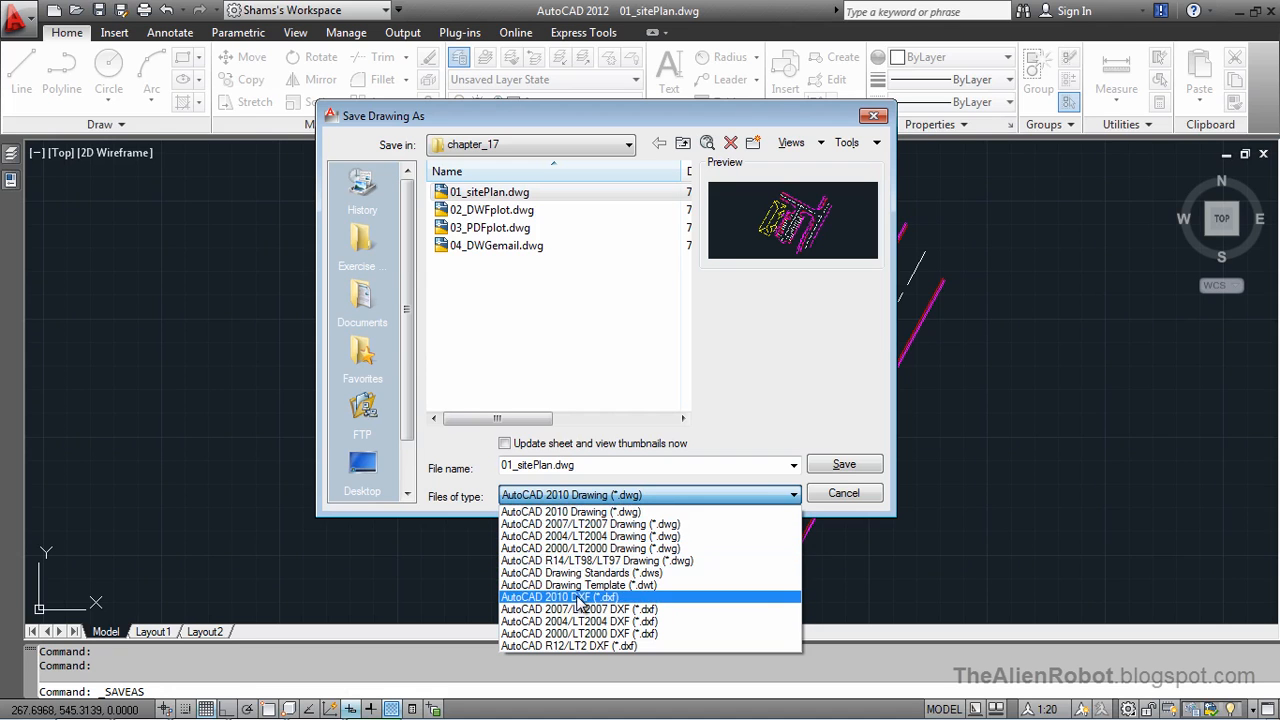
{"action": "mouse_move", "coordinate": [604, 584]}
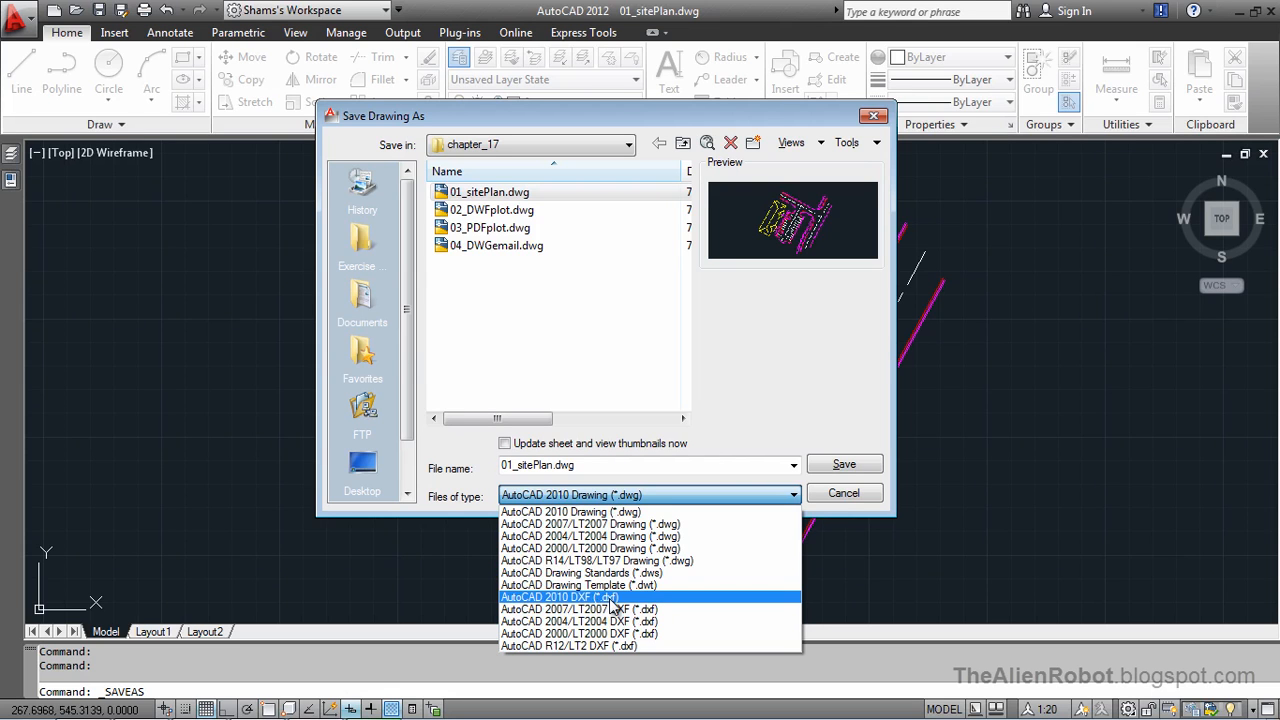
{"action": "mouse_move", "coordinate": [596, 596]}
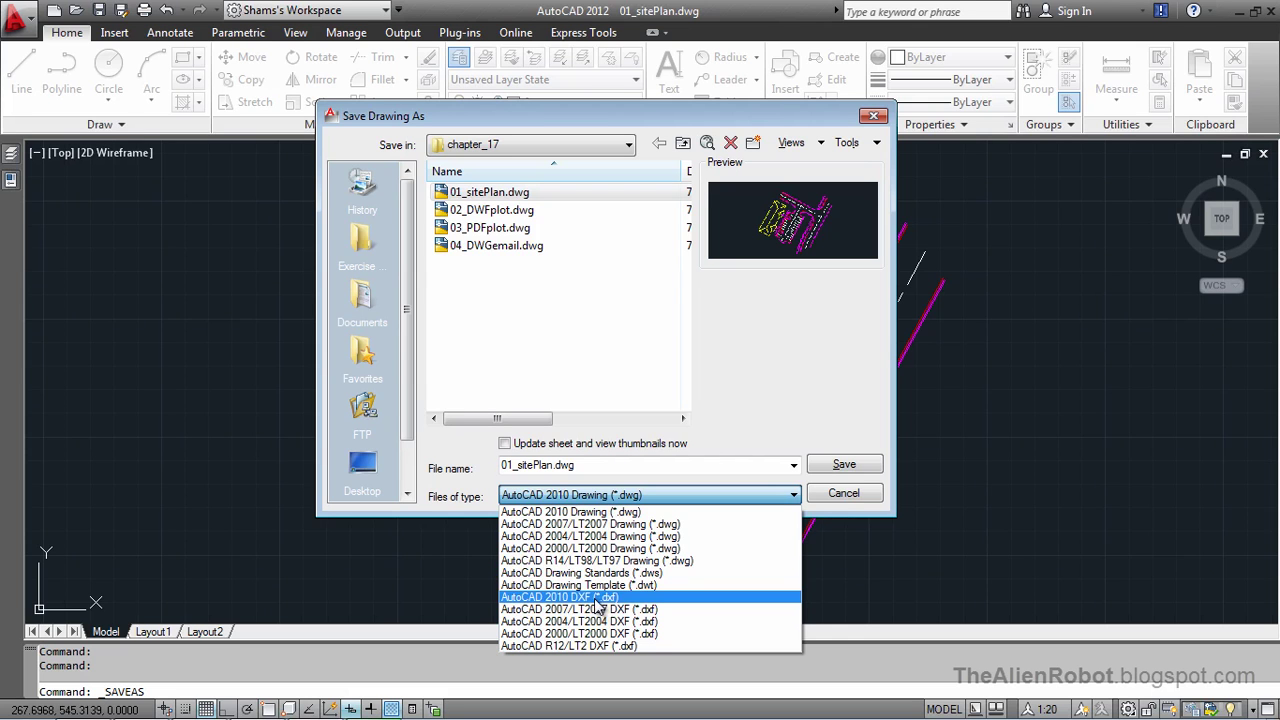
{"action": "mouse_move", "coordinate": [622, 596]}
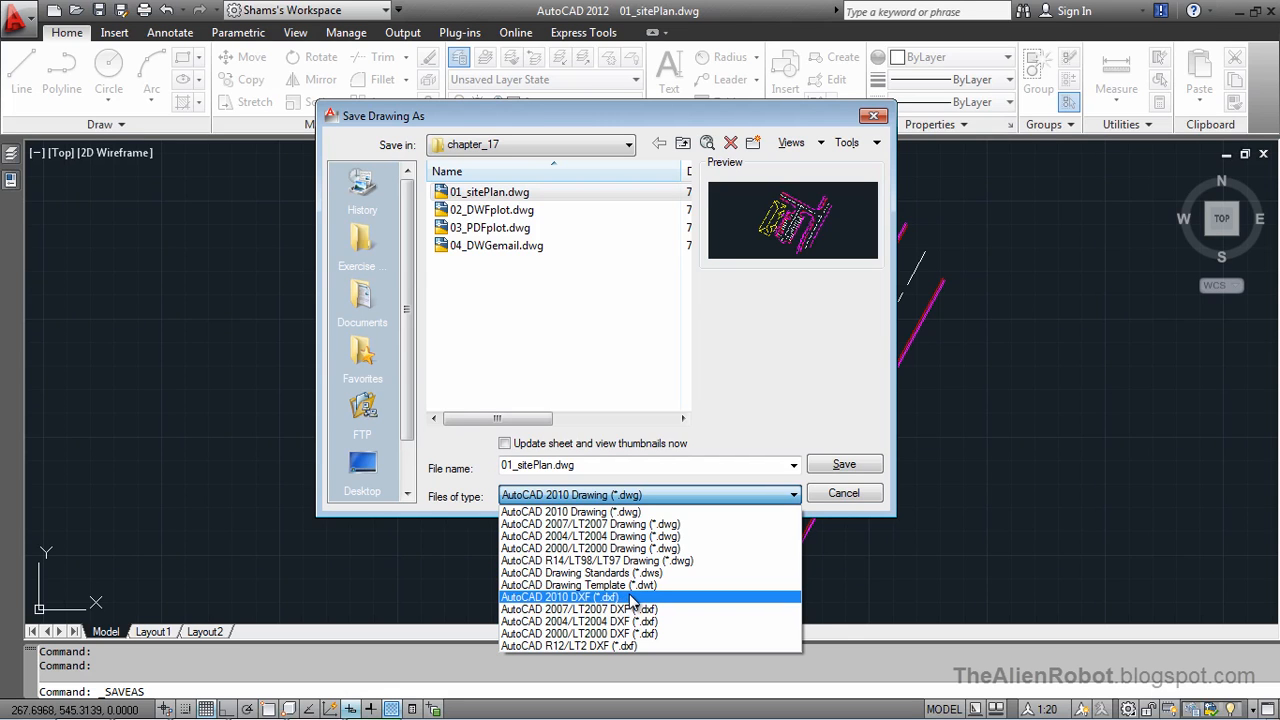
{"action": "mouse_move", "coordinate": [620, 600]}
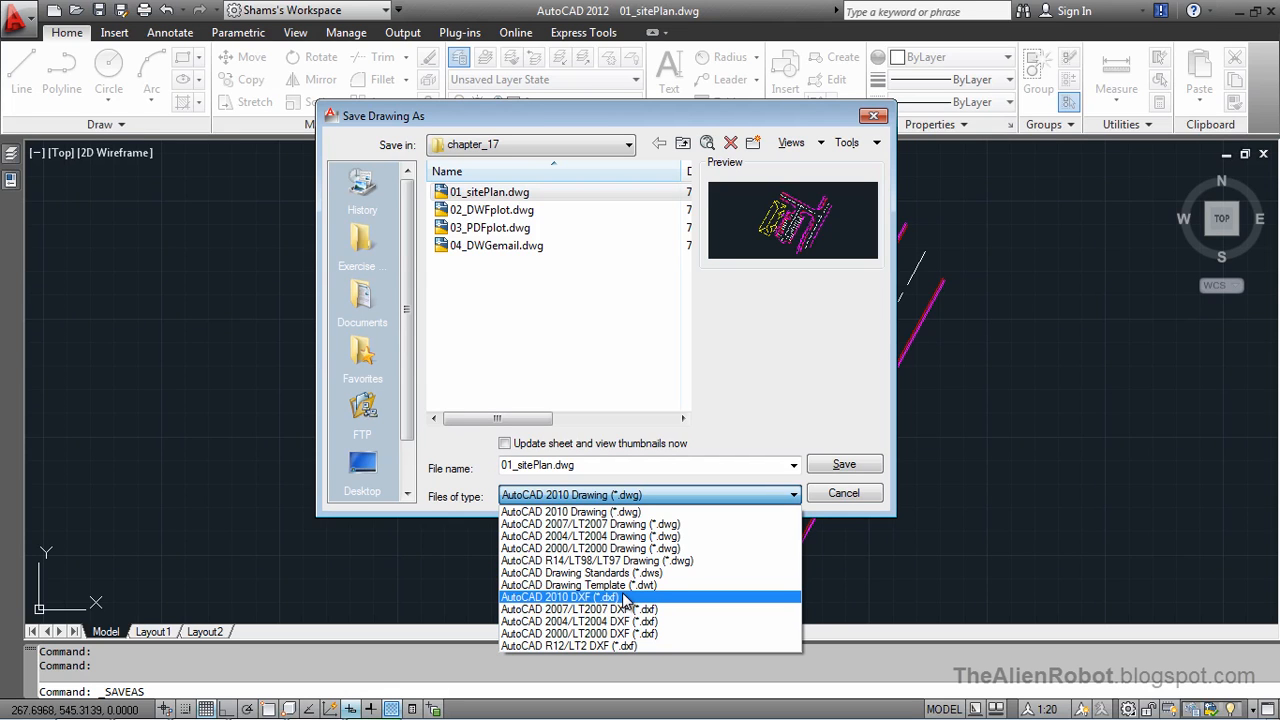
{"action": "mouse_move", "coordinate": [602, 596]}
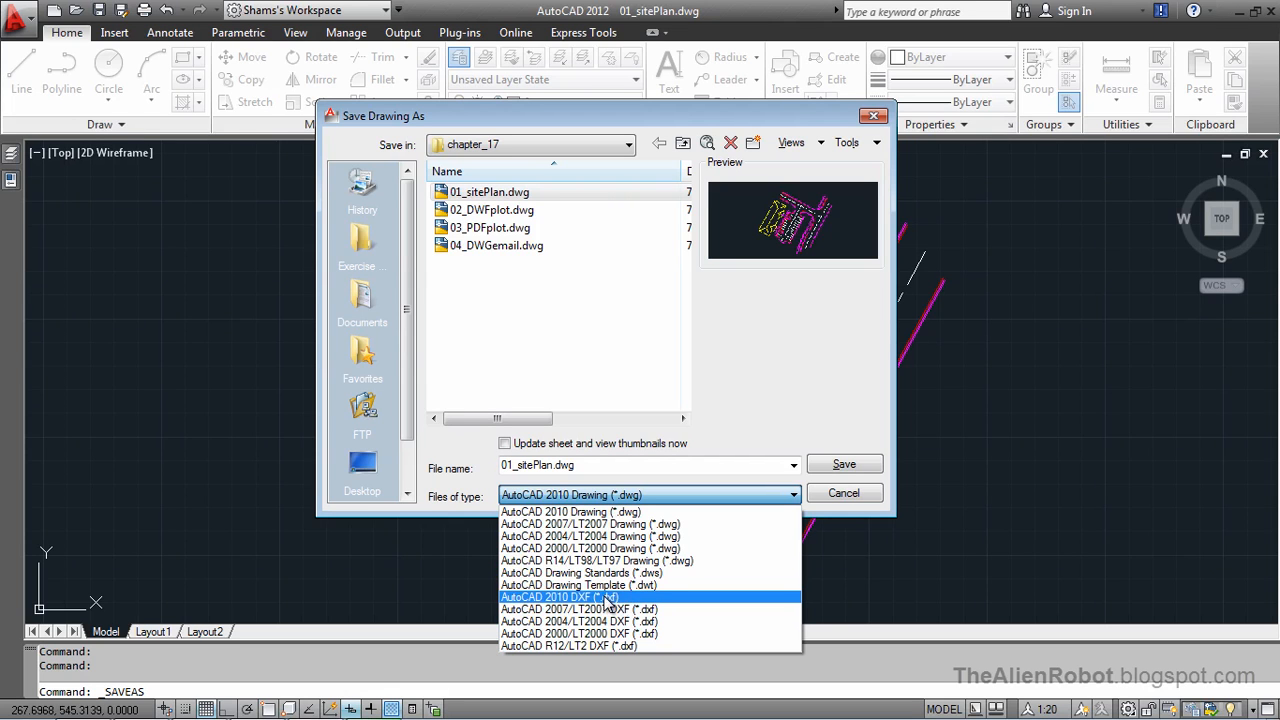
{"action": "mouse_move", "coordinate": [620, 596]}
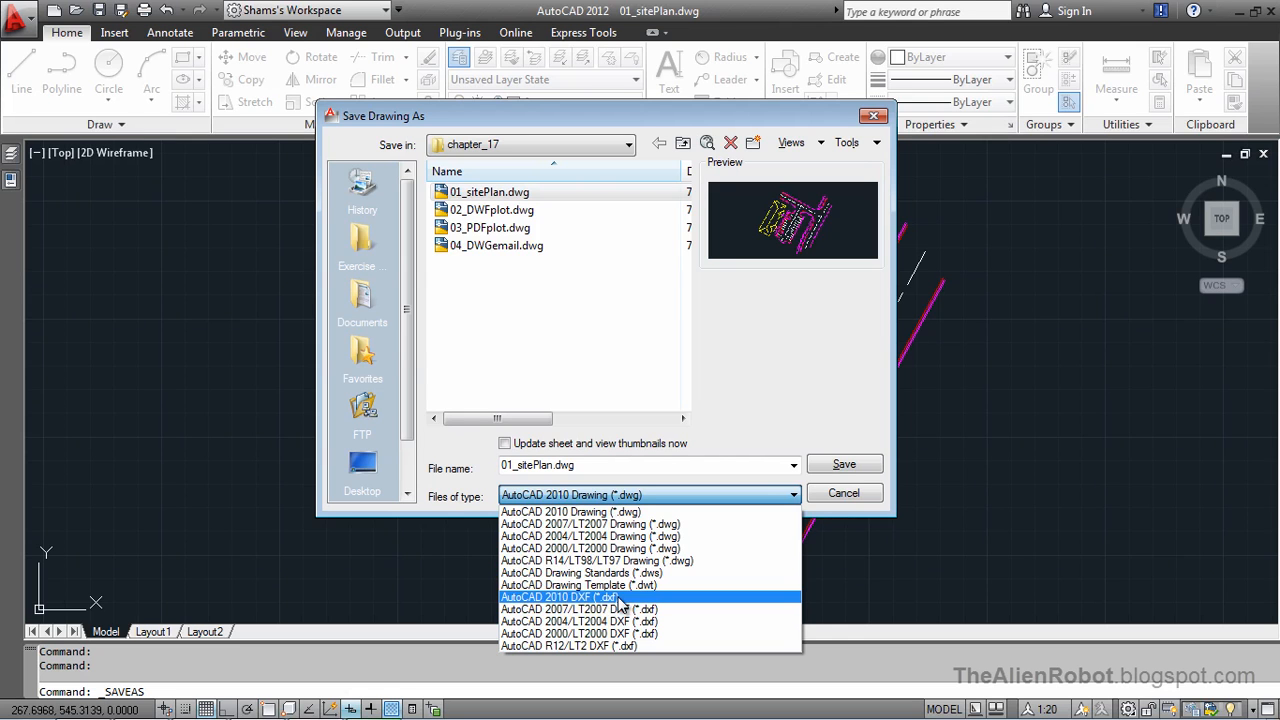
{"action": "mouse_move", "coordinate": [630, 602]}
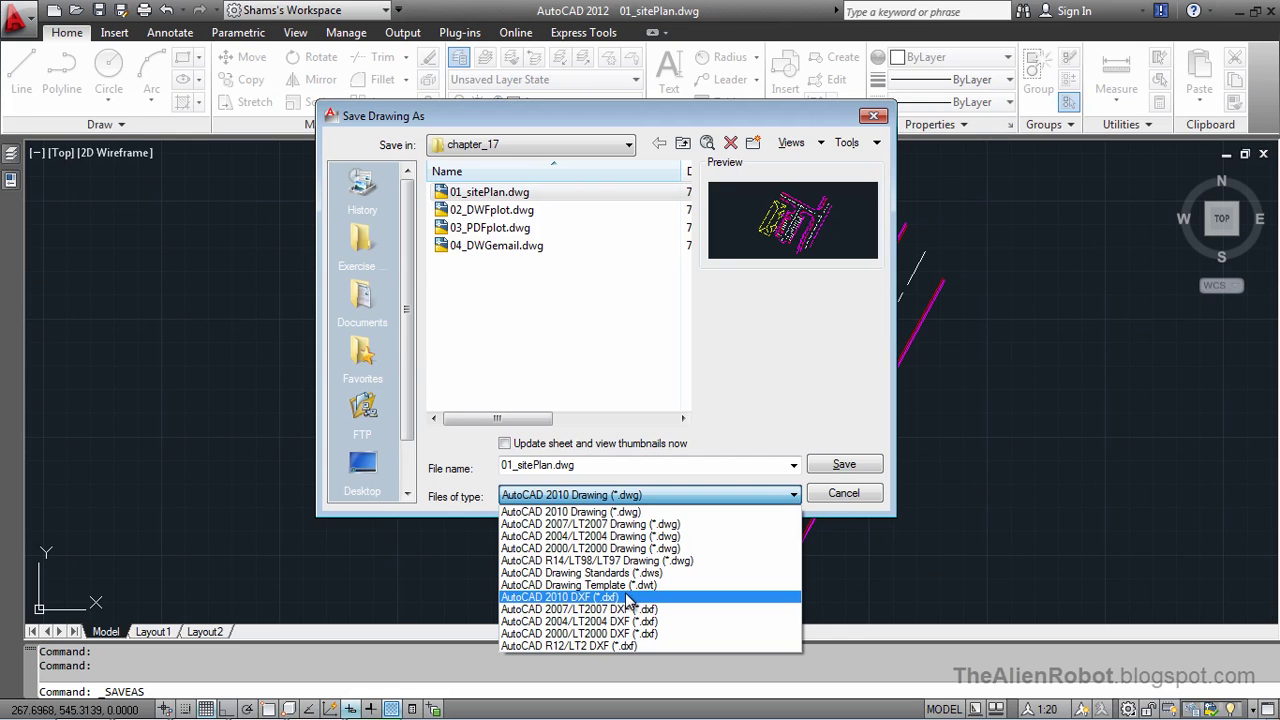
{"action": "mouse_move", "coordinate": [630, 584]}
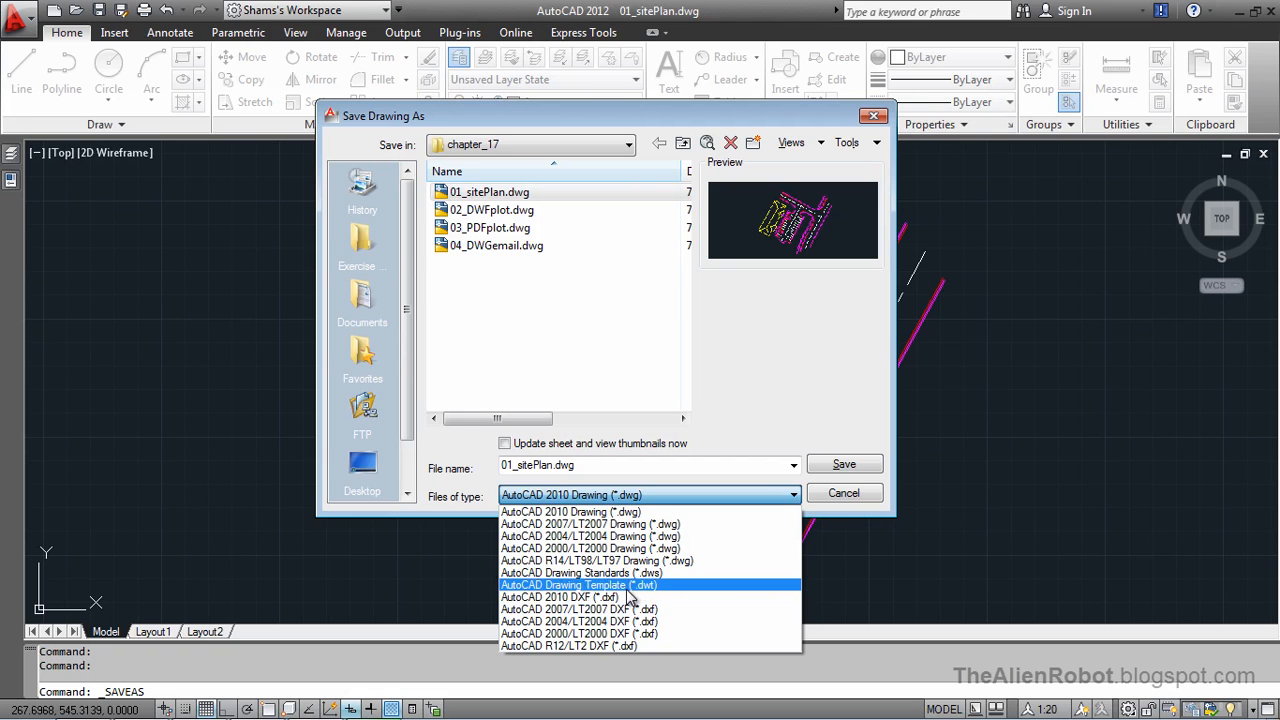
{"action": "mouse_move", "coordinate": [600, 560]}
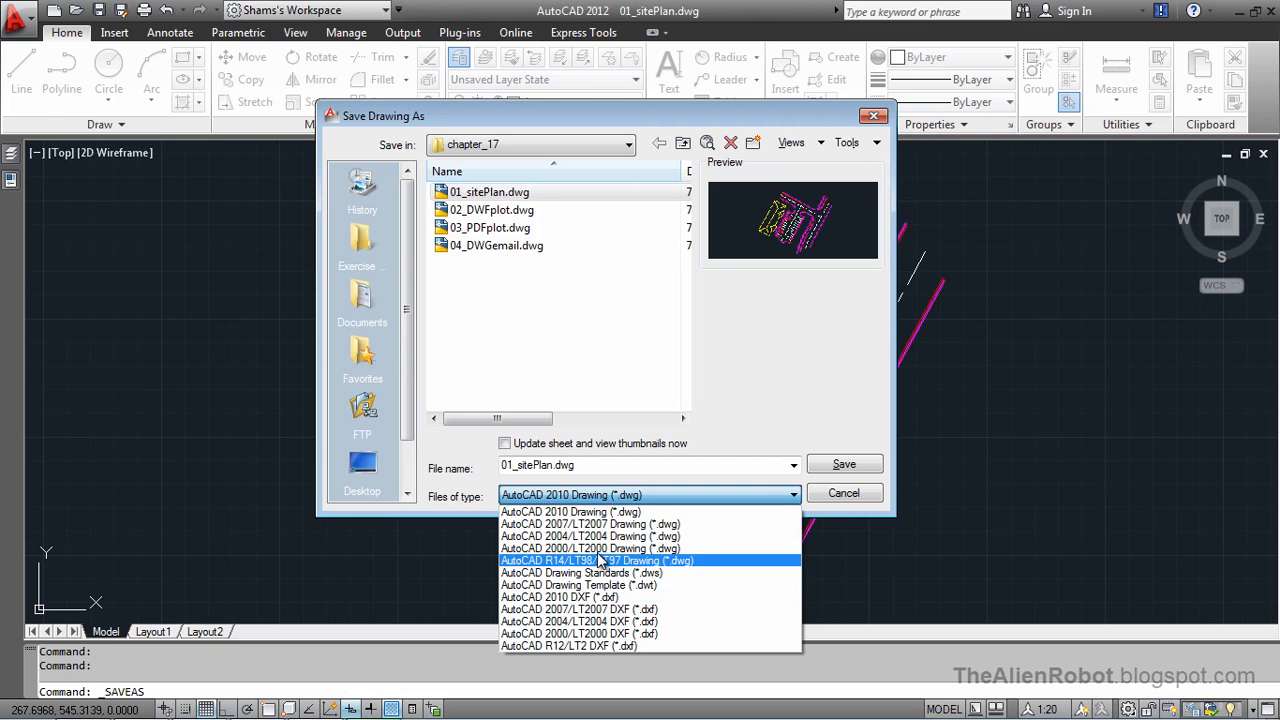
{"action": "mouse_move", "coordinate": [592, 560]}
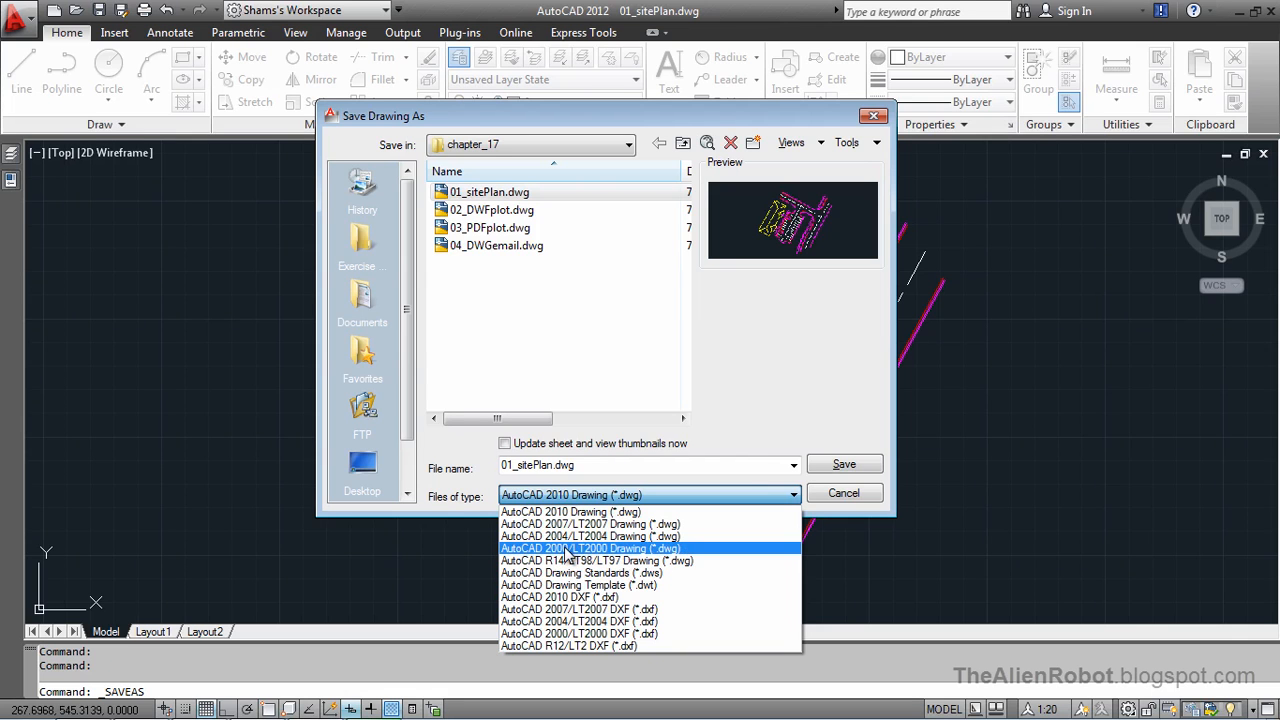
- Choose the AutoCAD 2000/LT2000 DWG format and rename the file 01_sitePlan_2000.dwg
{"action": "left_click", "coordinate": [590, 548]}
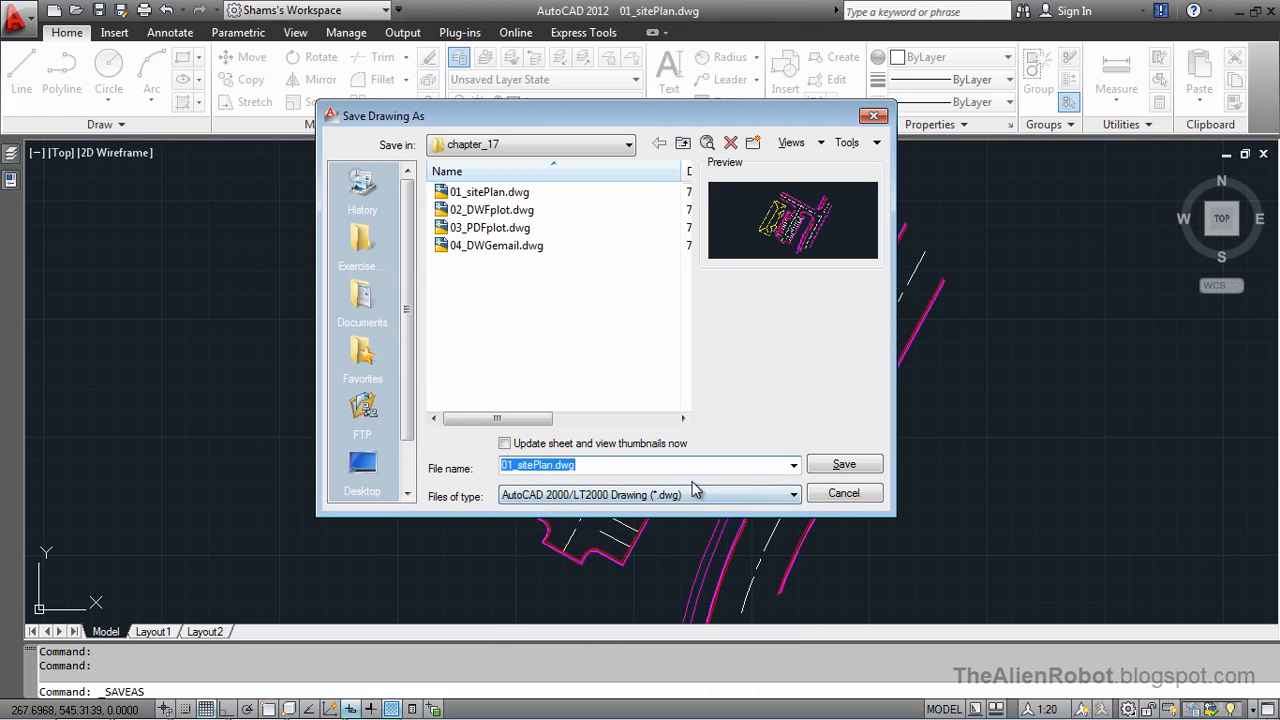
{"action": "mouse_move", "coordinate": [488, 328]}
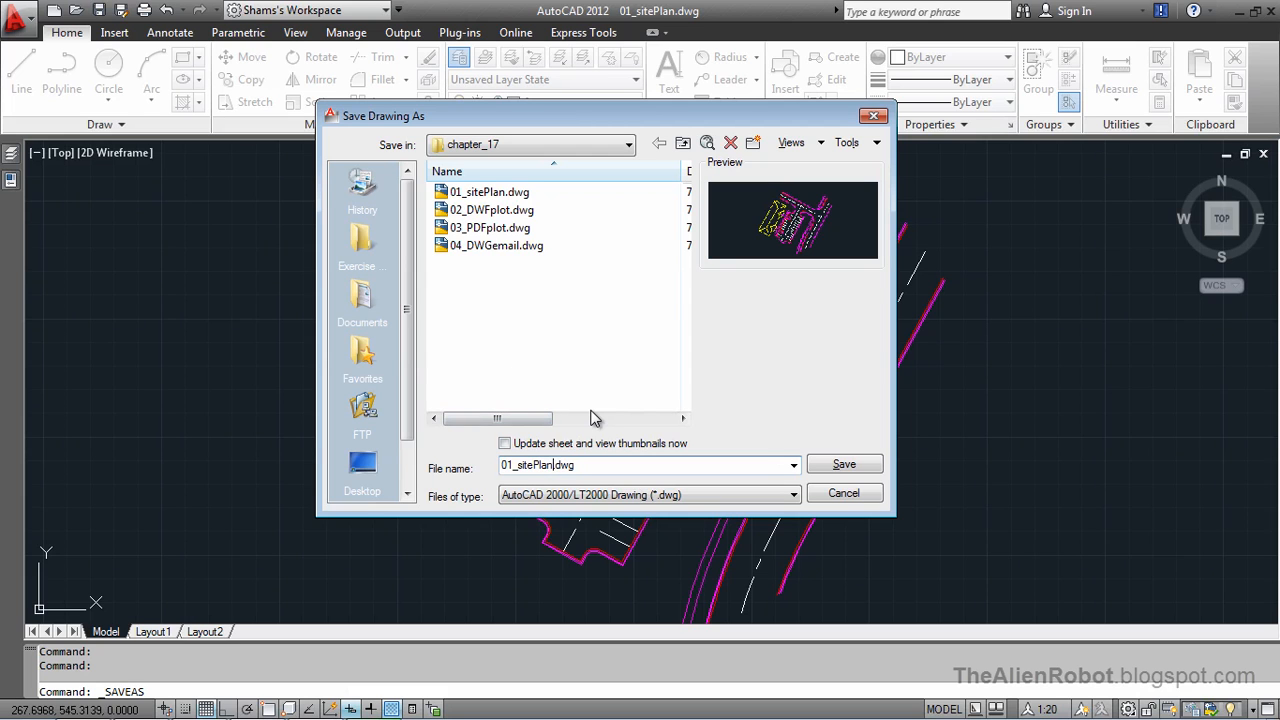
{"action": "type", "text": "_"}
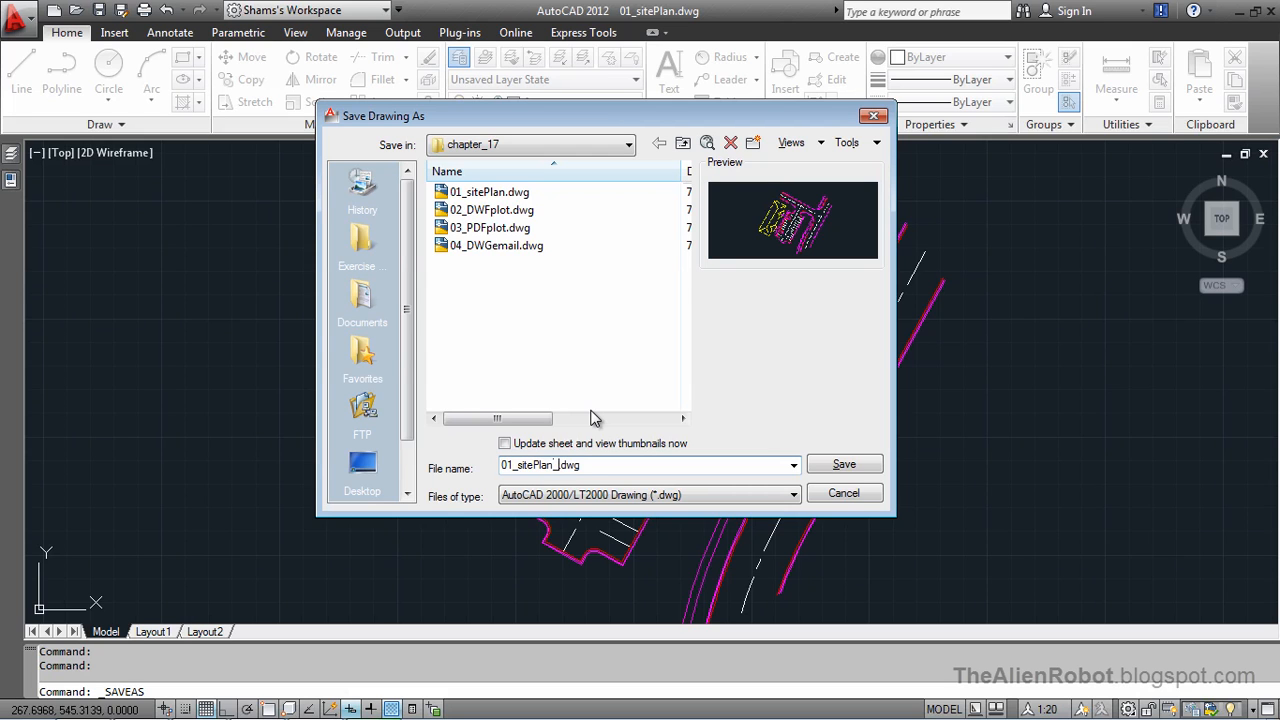
{"action": "type", "text": "2000"}
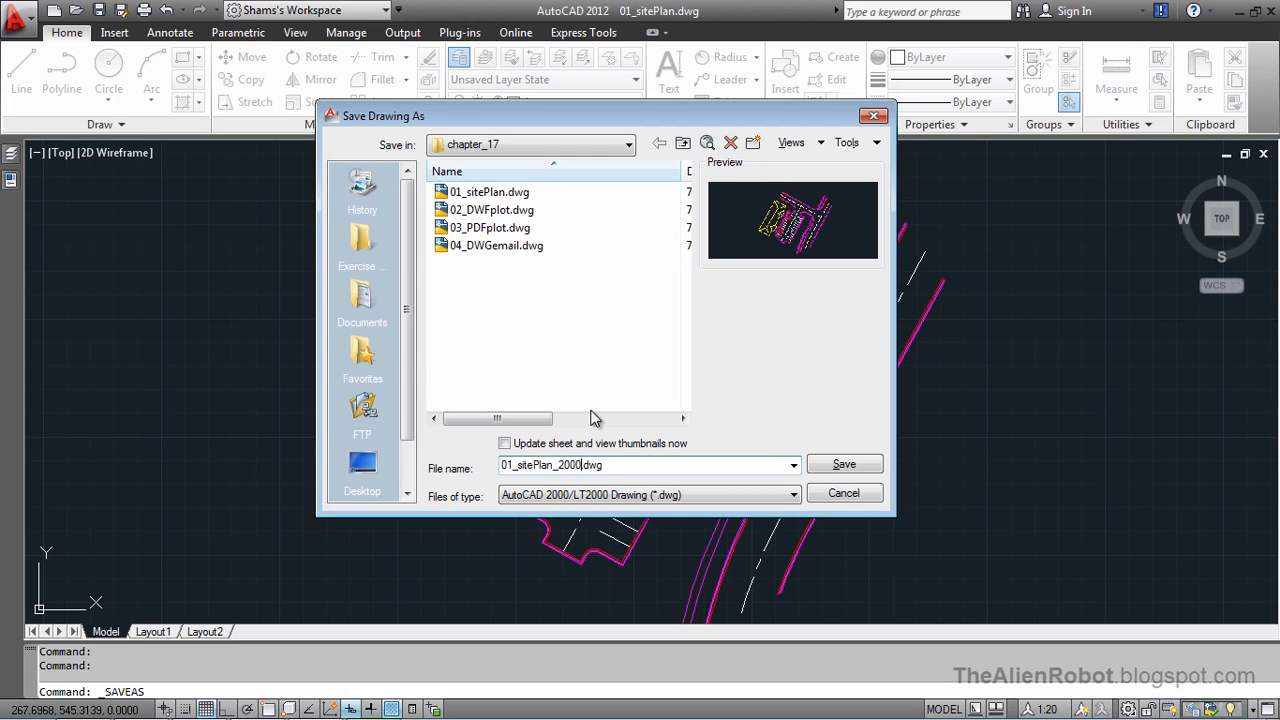
{"action": "mouse_move", "coordinate": [656, 428]}
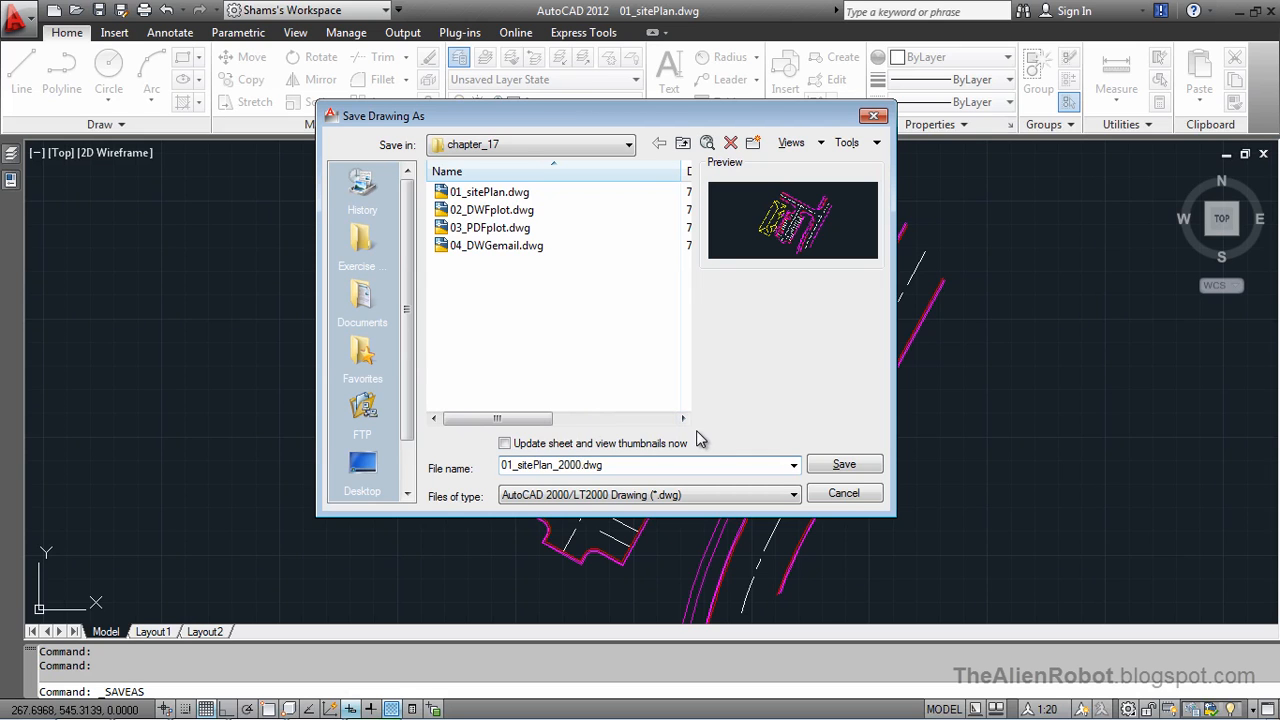
{"action": "mouse_move", "coordinate": [696, 436]}
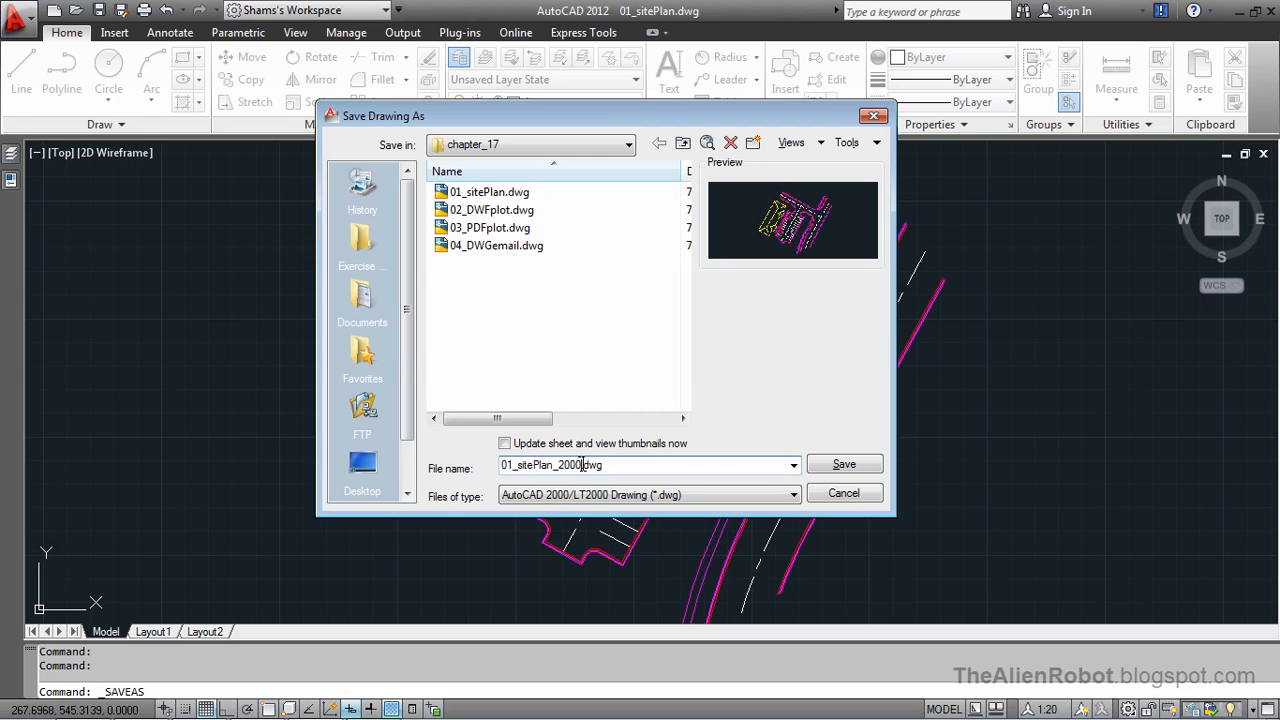
{"action": "triple_click", "coordinate": [550, 464]}
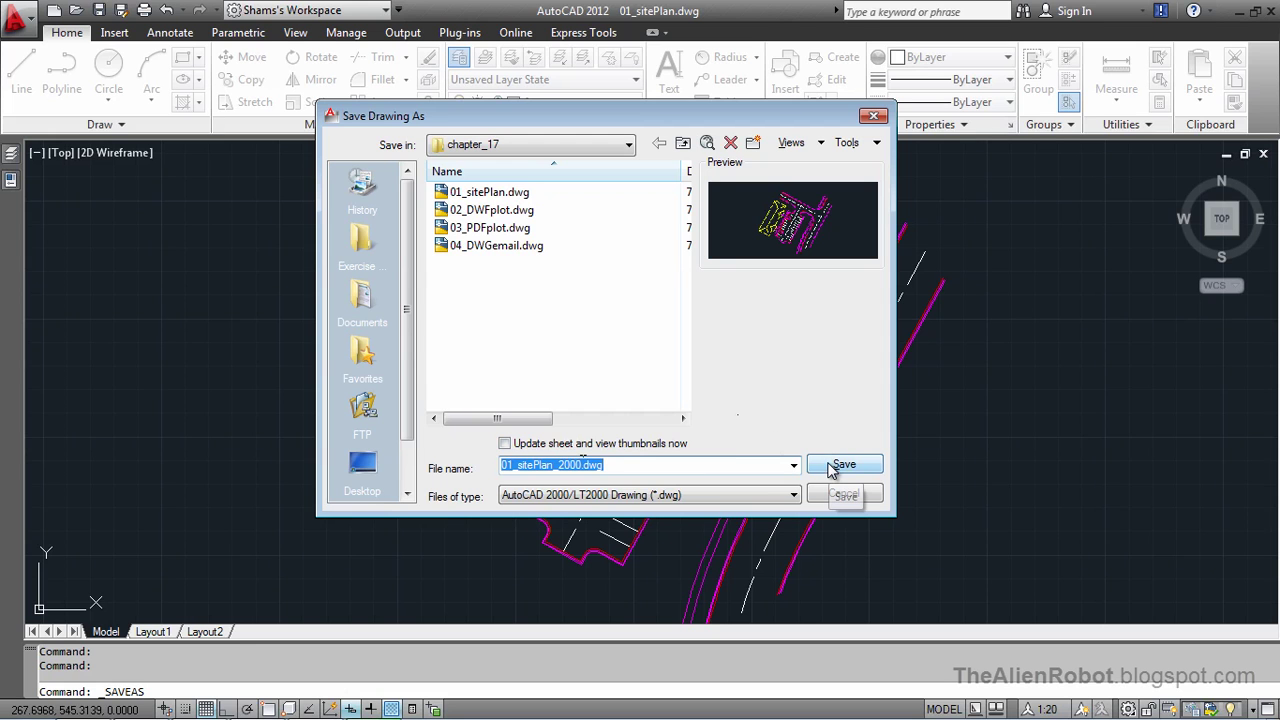
- Save the site plan copy as 01_sitePlan_2000.dwg in AutoCAD 2000 format
{"action": "left_click", "coordinate": [844, 464]}
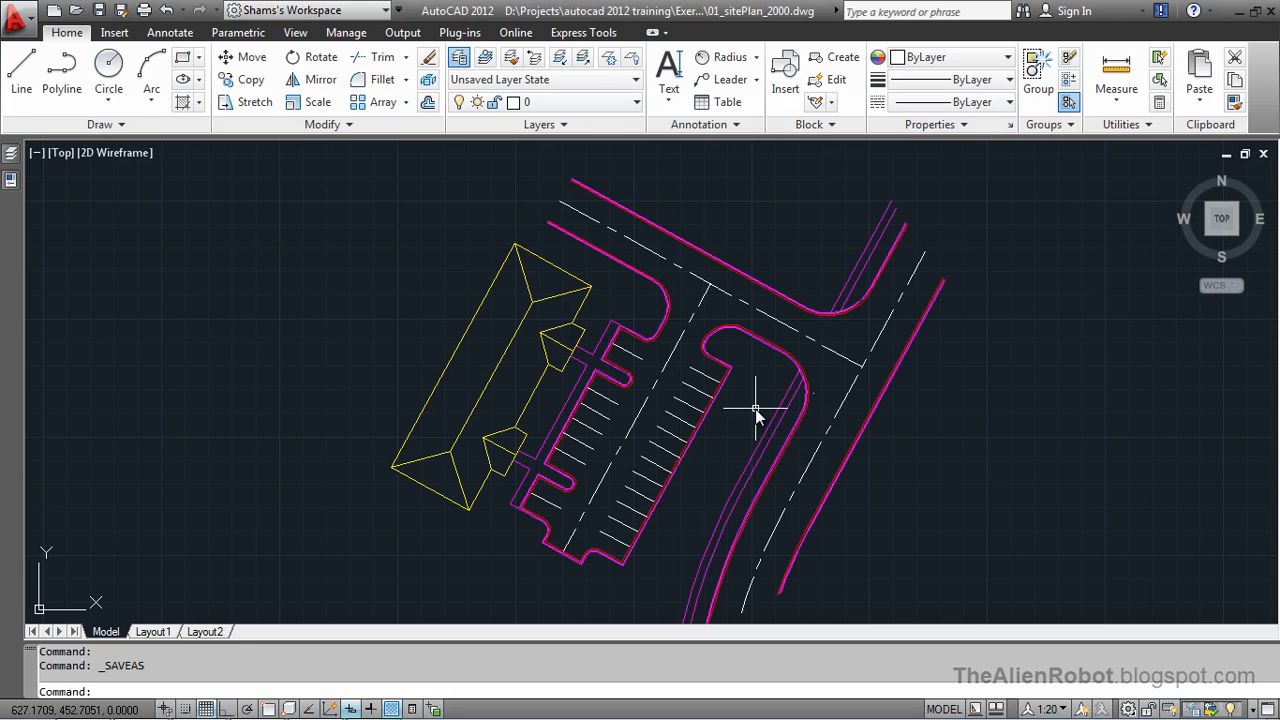
{"action": "mouse_move", "coordinate": [744, 412]}
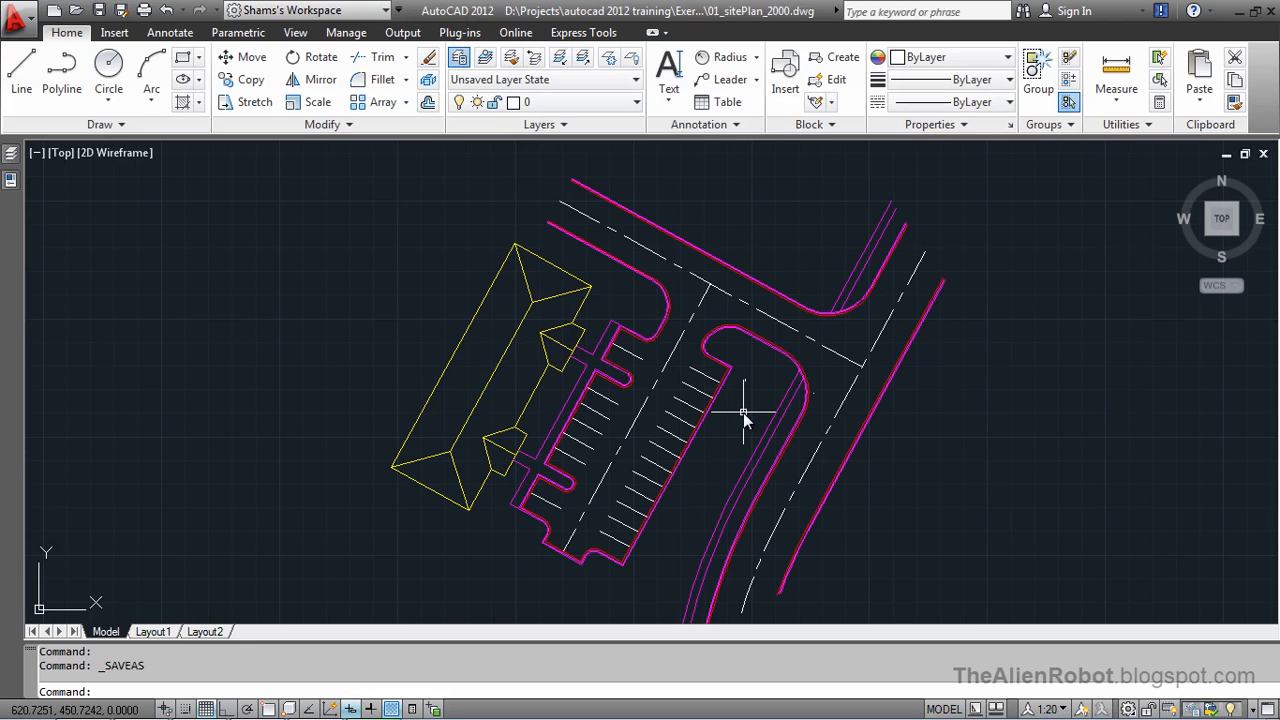
{"action": "mouse_move", "coordinate": [752, 404]}
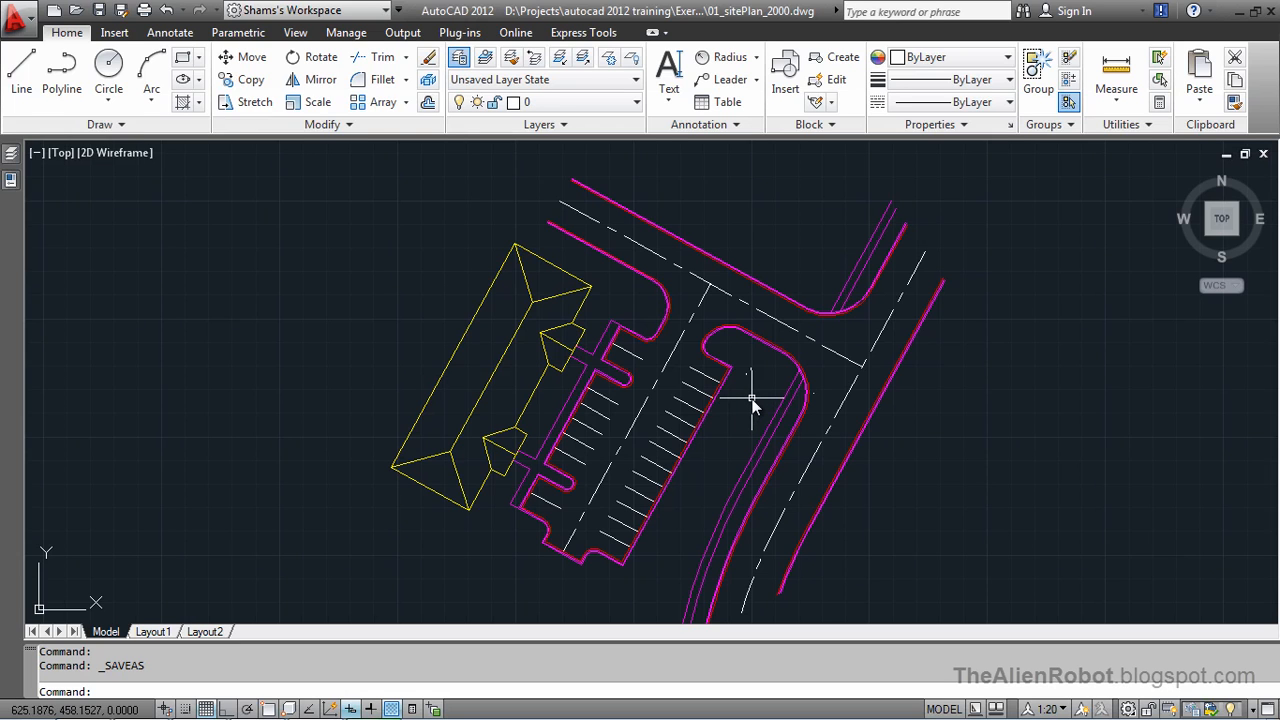
{"action": "mouse_move", "coordinate": [744, 424]}
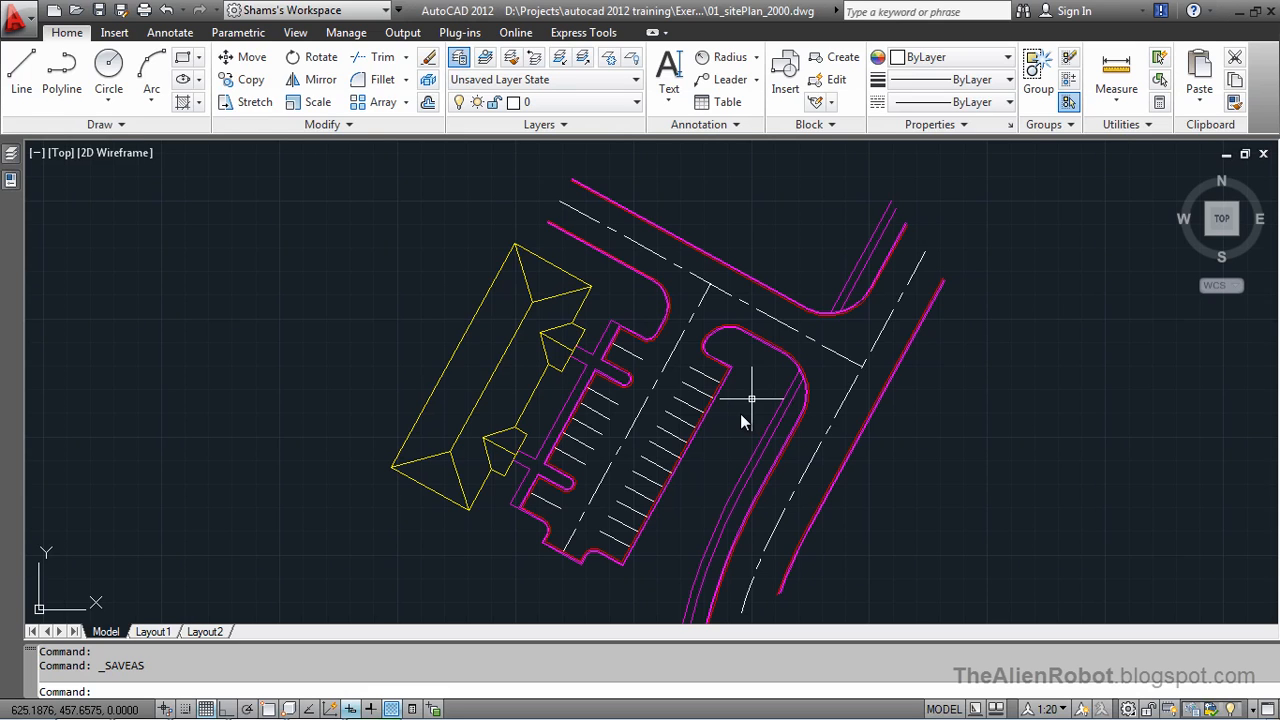
{"action": "mouse_move", "coordinate": [752, 394]}
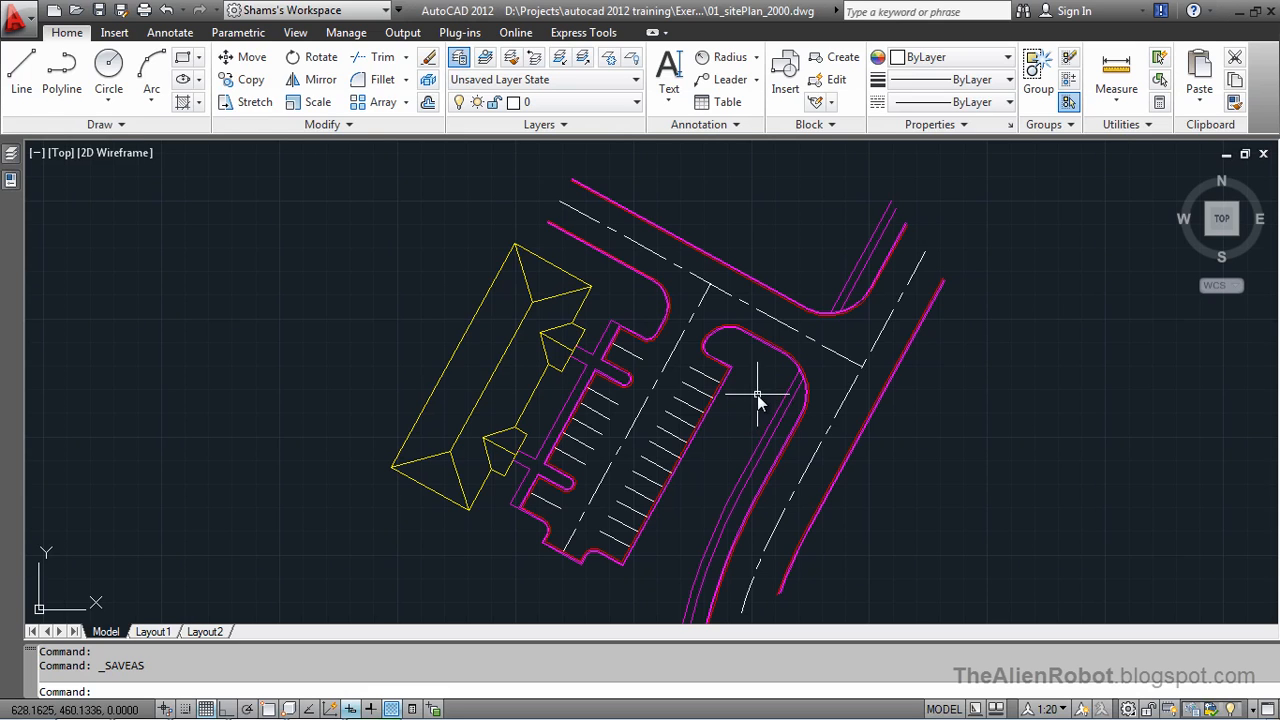
{"action": "mouse_move", "coordinate": [754, 394]}
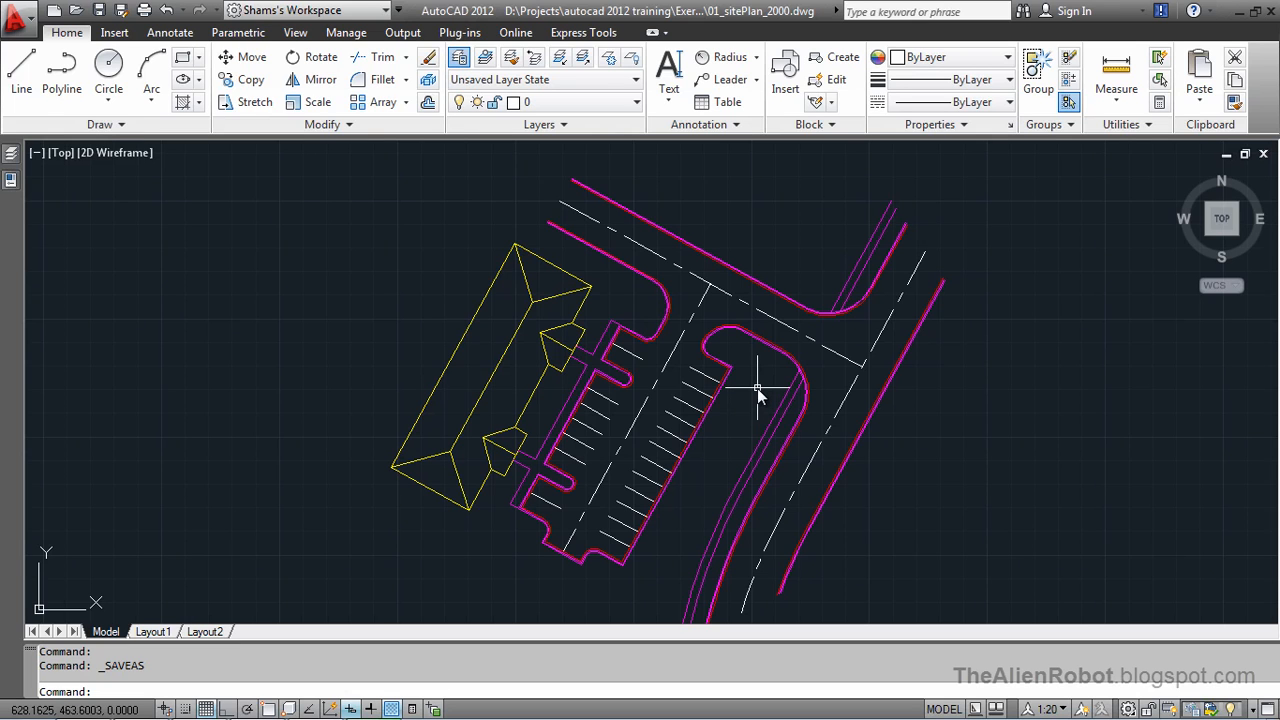